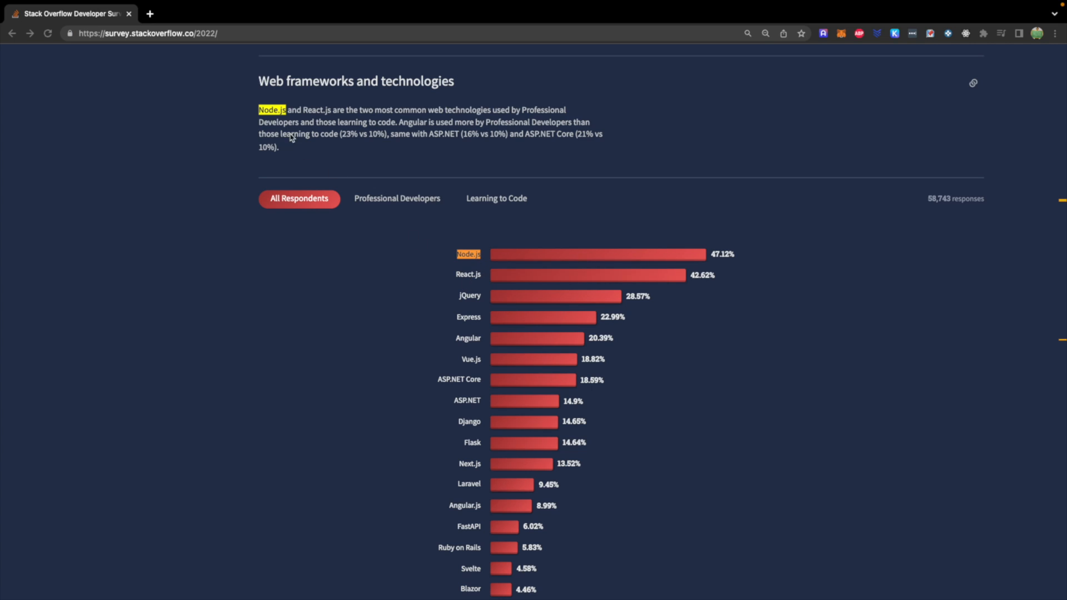
mouse_move(195, 137)
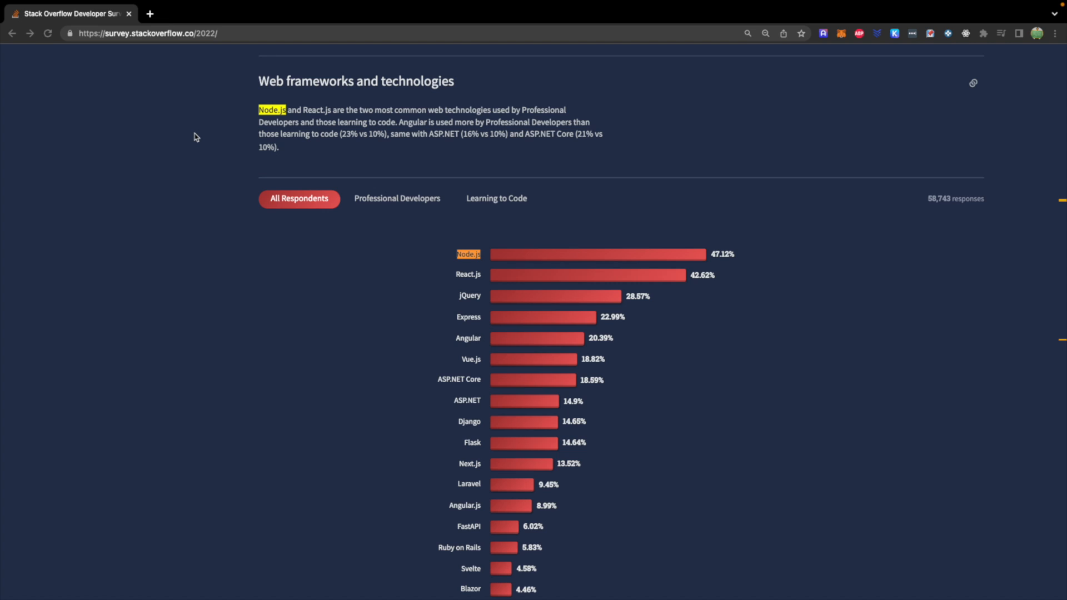
mouse_move(456, 278)
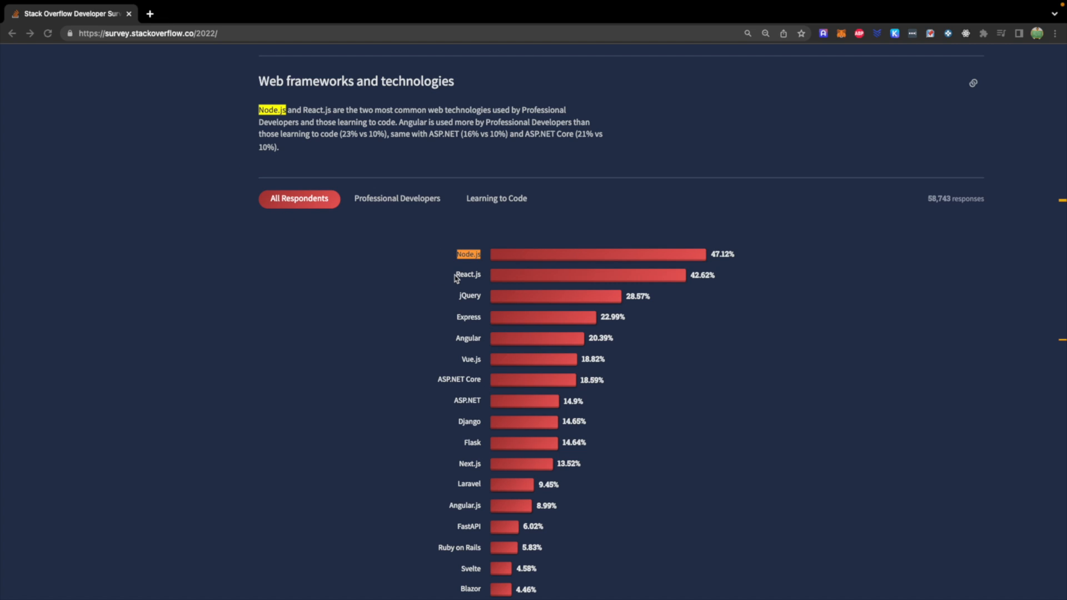
mouse_move(435, 258)
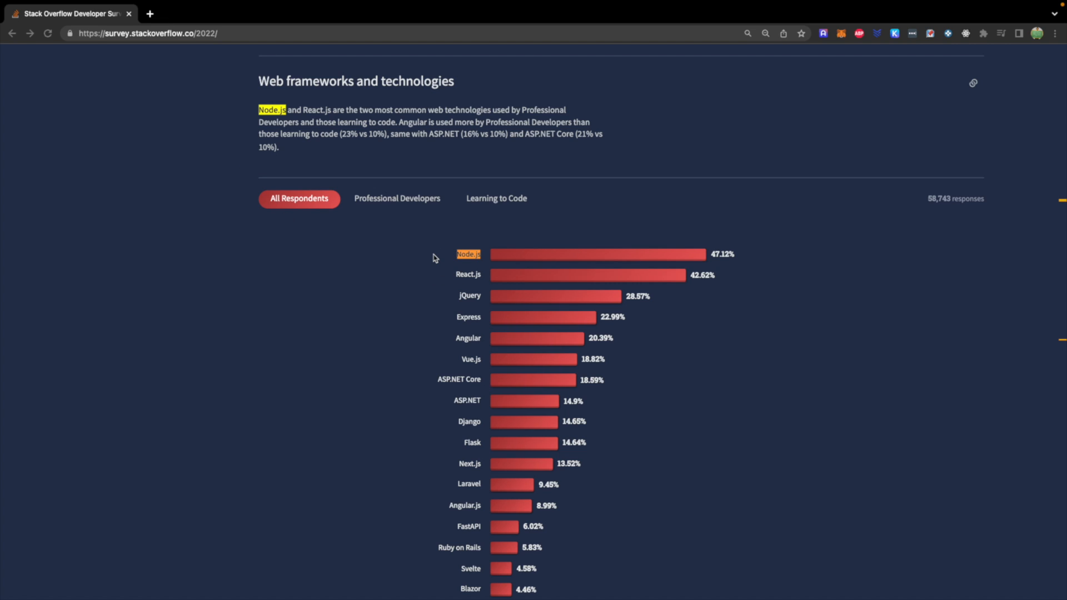
mouse_move(461, 261)
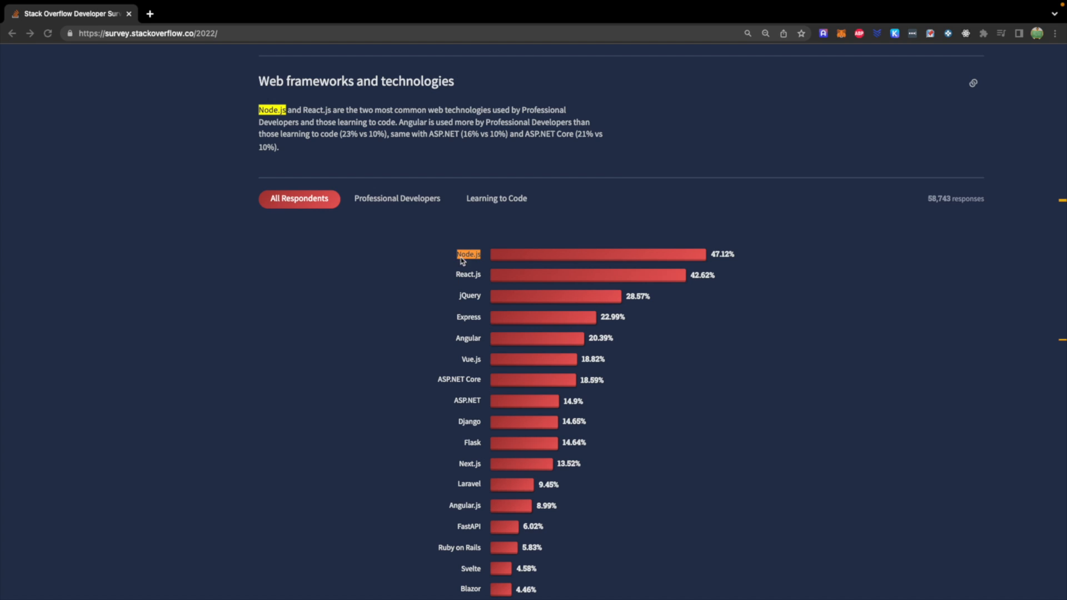
mouse_move(434, 270)
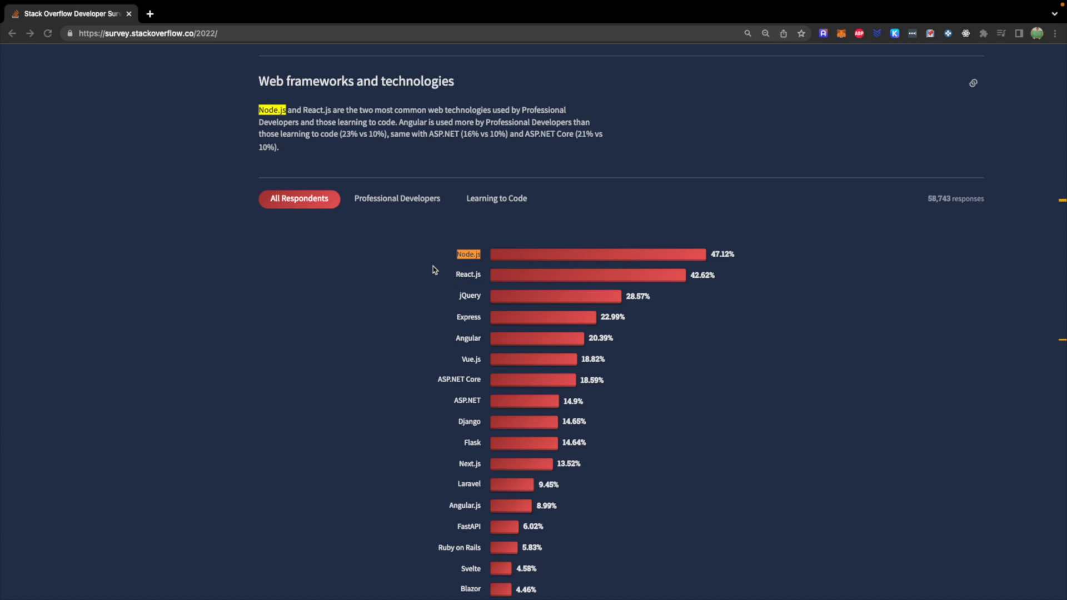
mouse_move(330, 179)
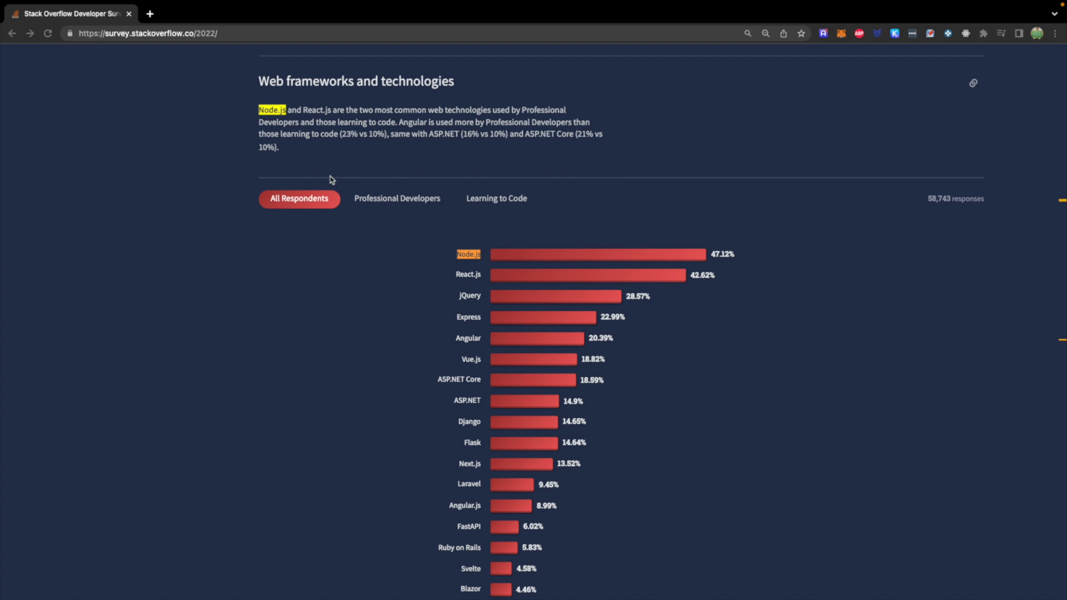
mouse_move(993, 467)
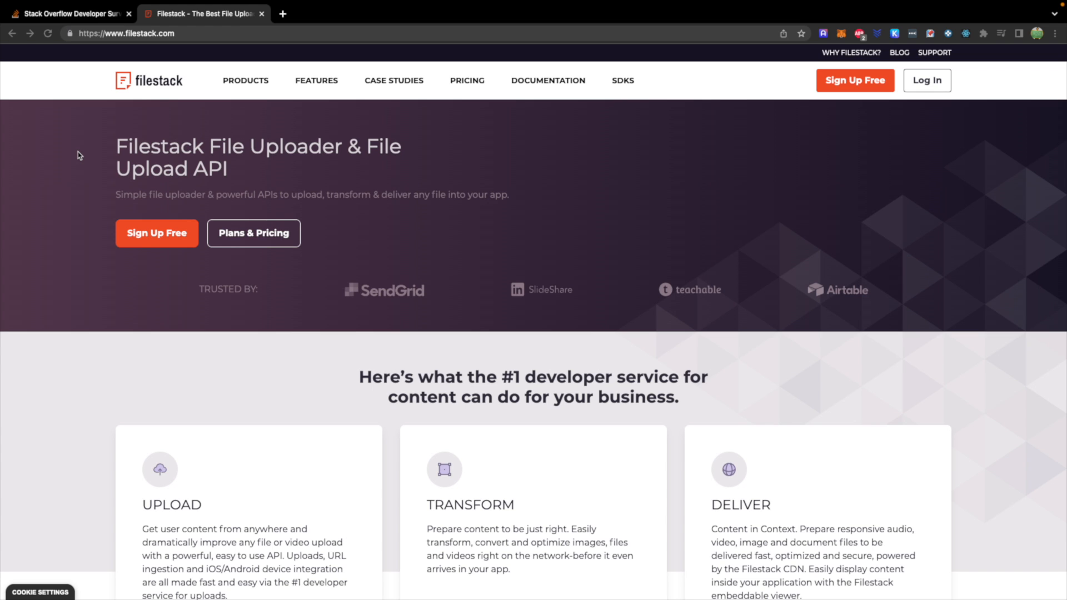
- Download the node-v18.12.1-x86.msi LTS Windows installer from nodejs.org
scroll("down", 3)
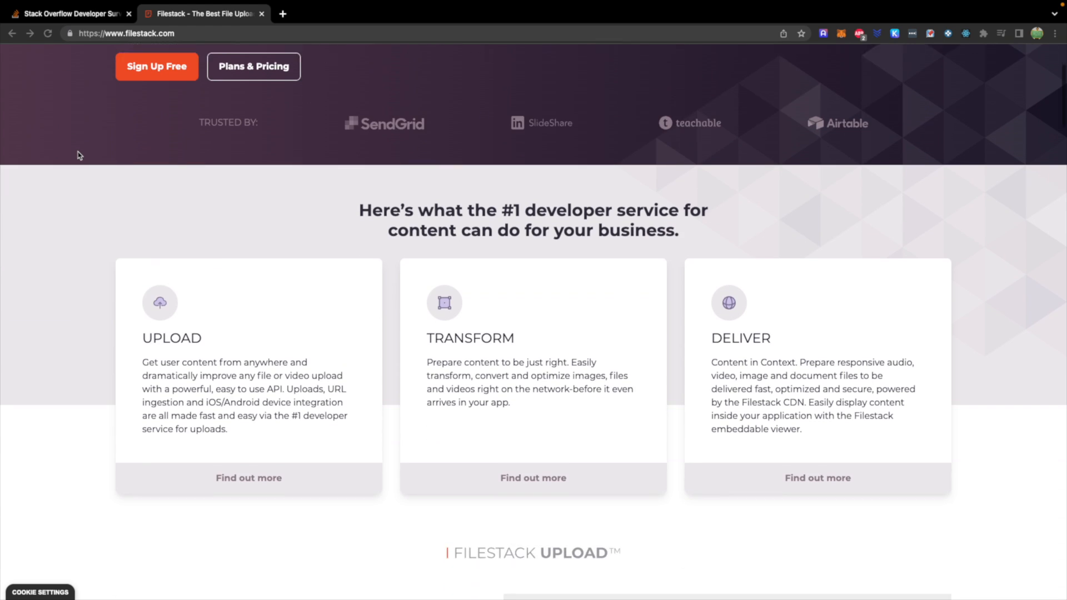
scroll("down", 3)
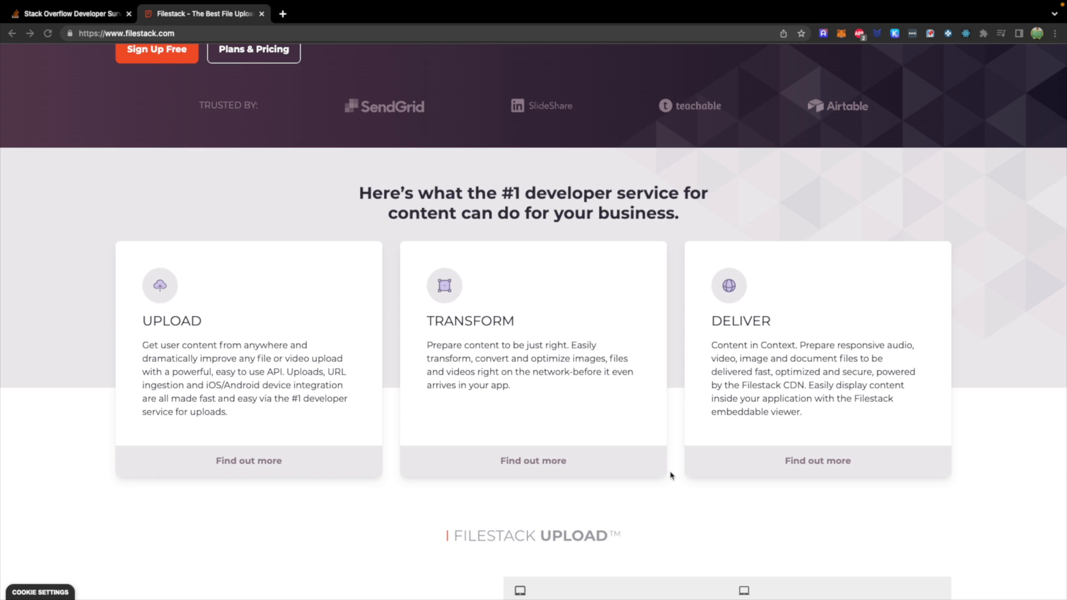
scroll("down", 3)
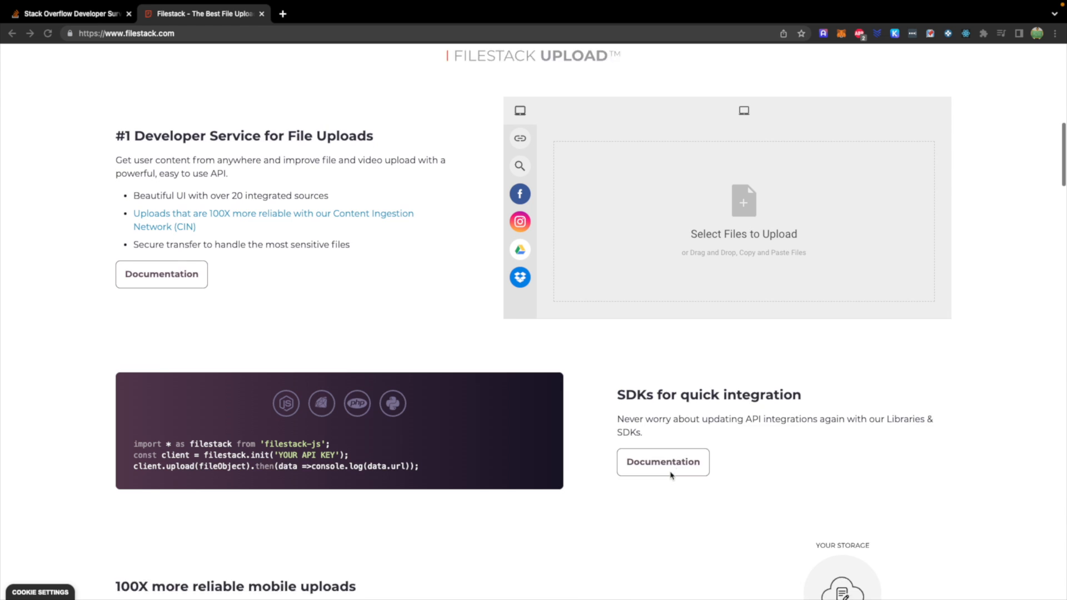
scroll("down", 3)
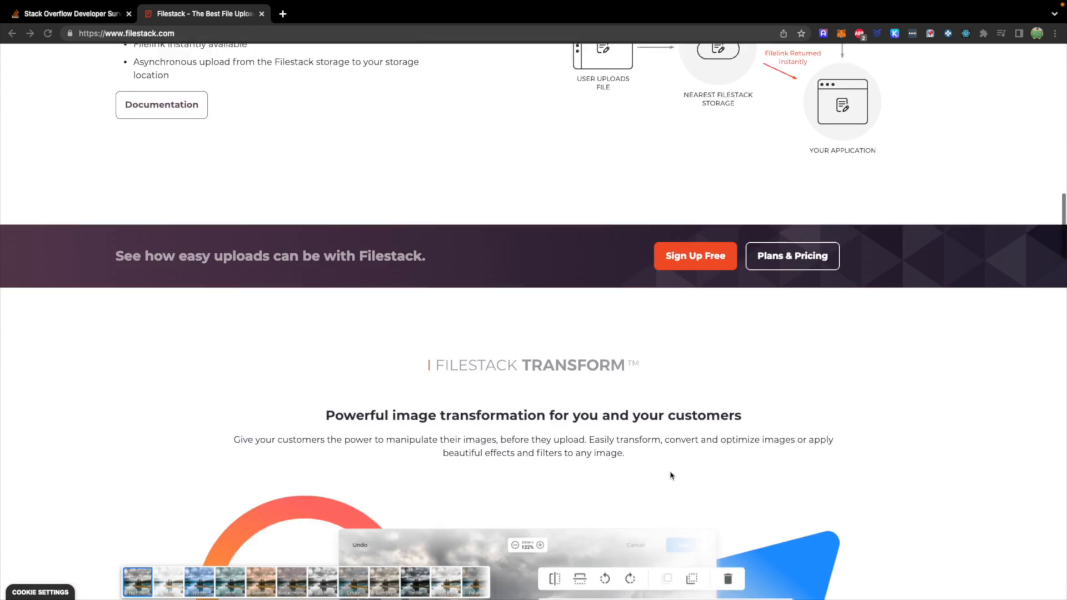
scroll("down", 3)
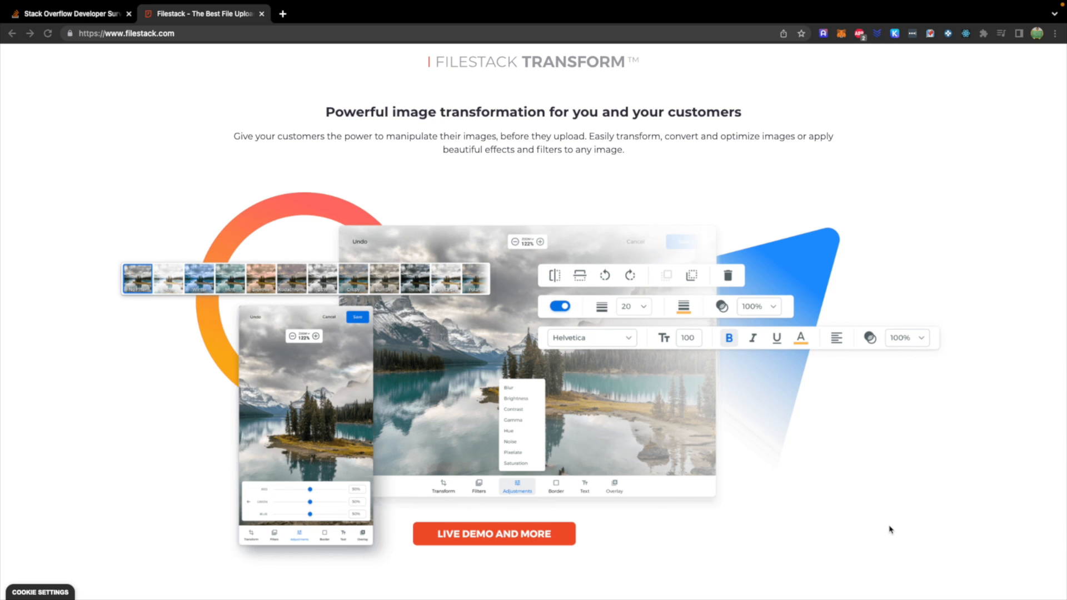
scroll("down", 3)
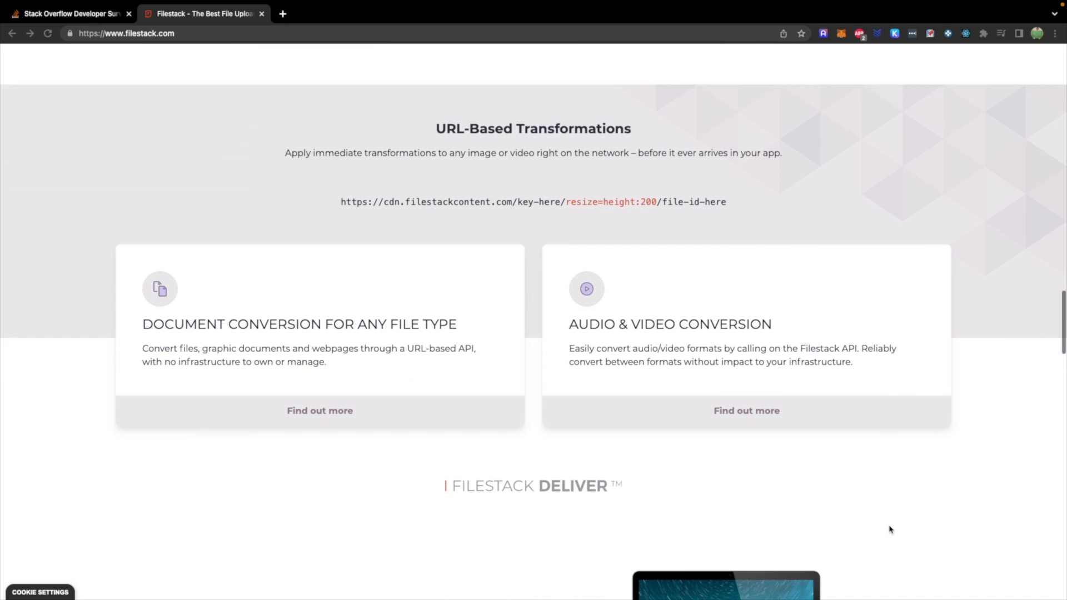
scroll("down", 3)
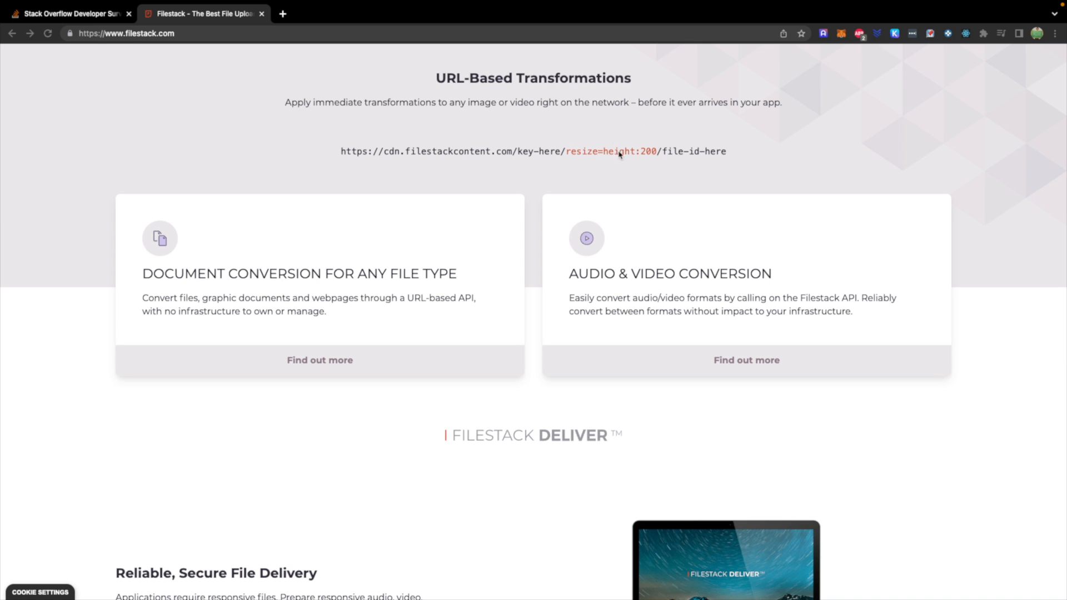
mouse_move(237, 230)
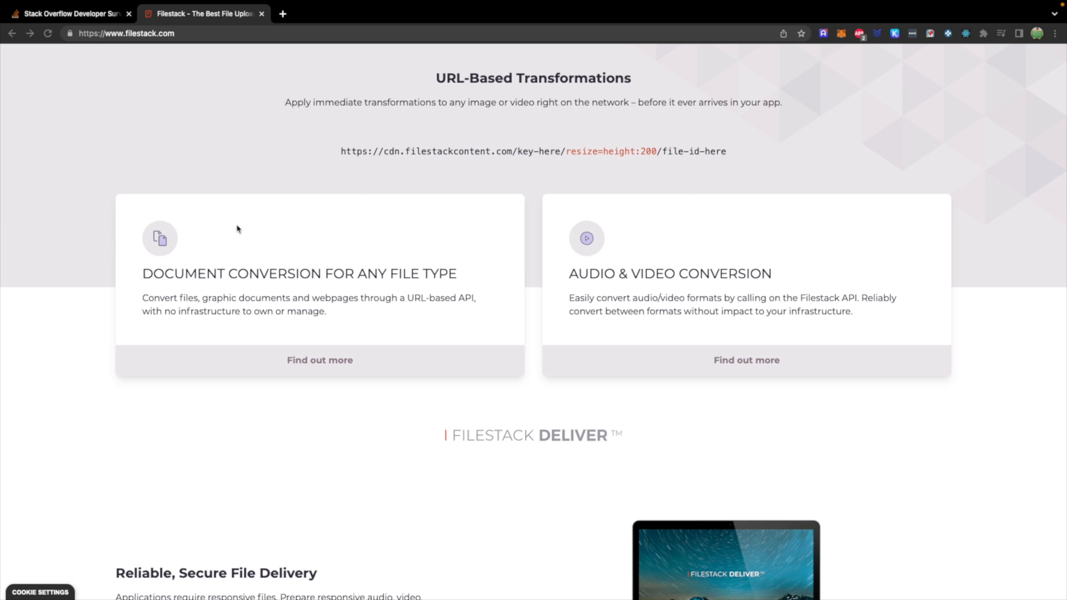
mouse_move(226, 235)
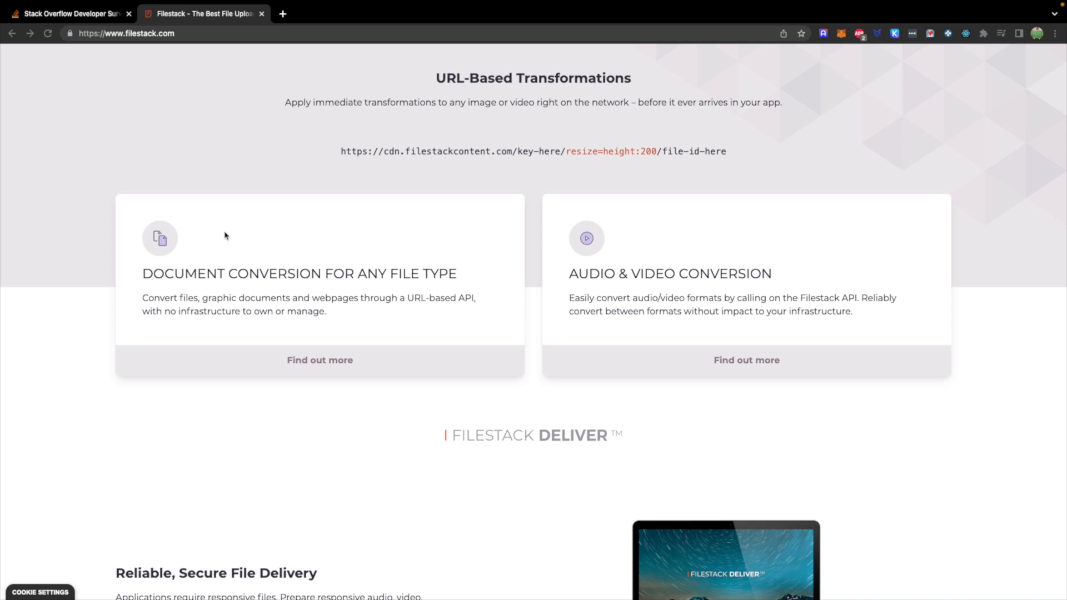
mouse_move(535, 334)
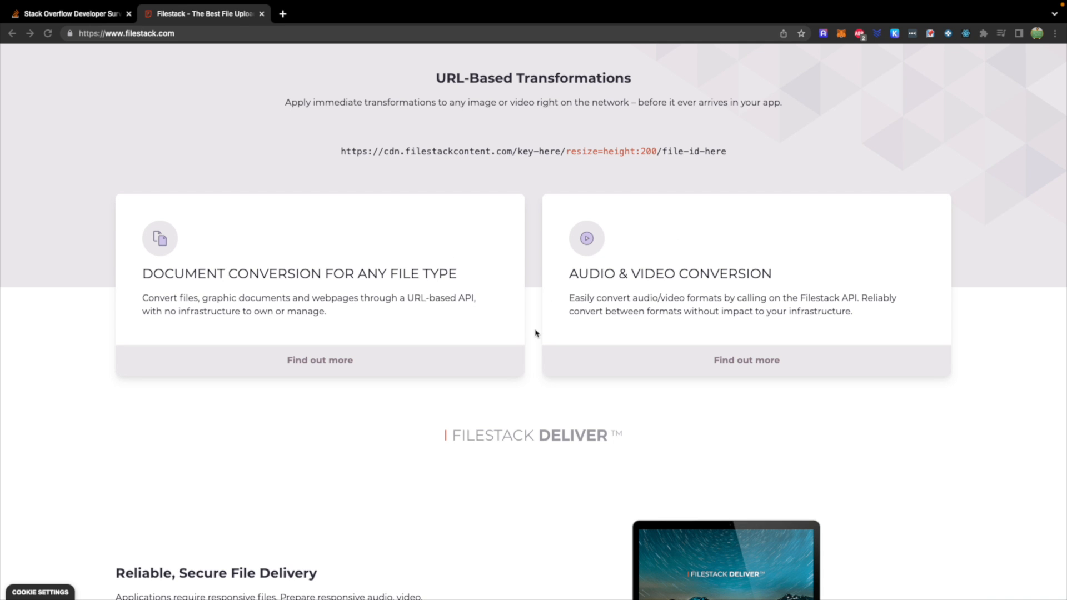
scroll("down", 3)
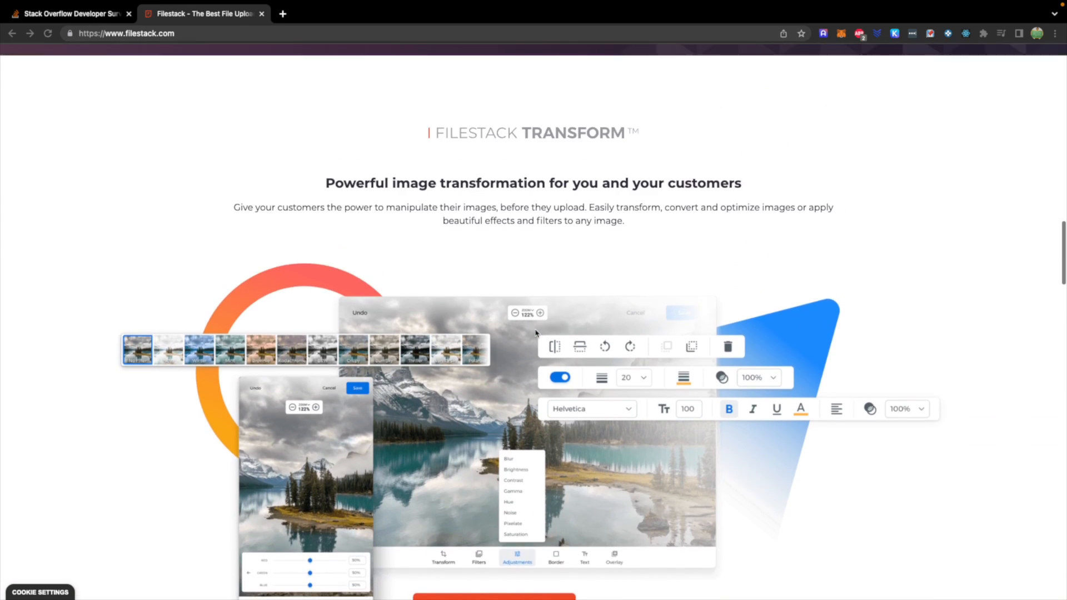
scroll("down", 3)
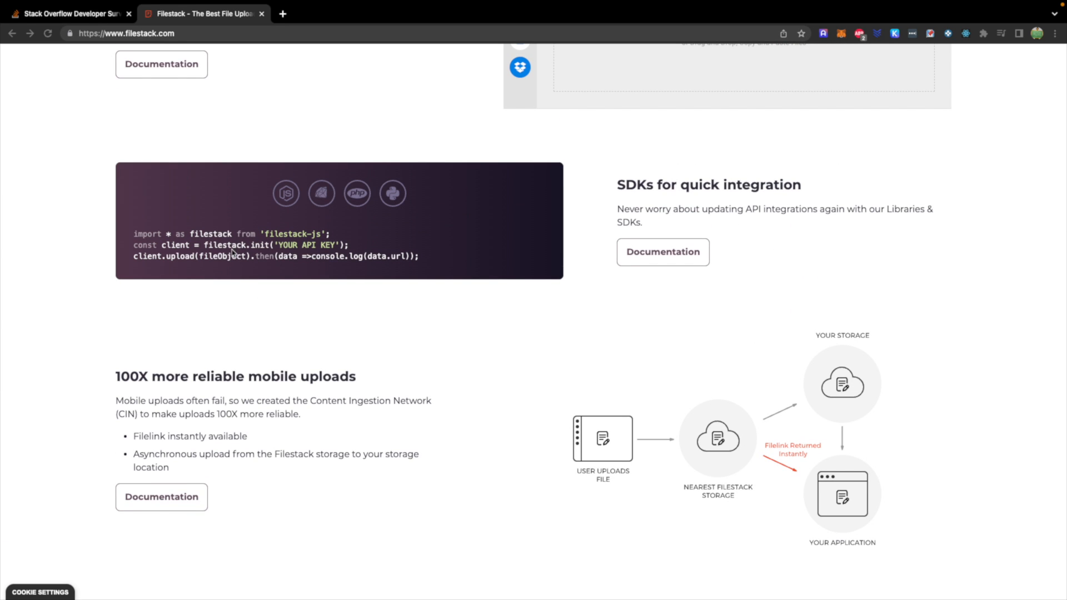
mouse_move(493, 238)
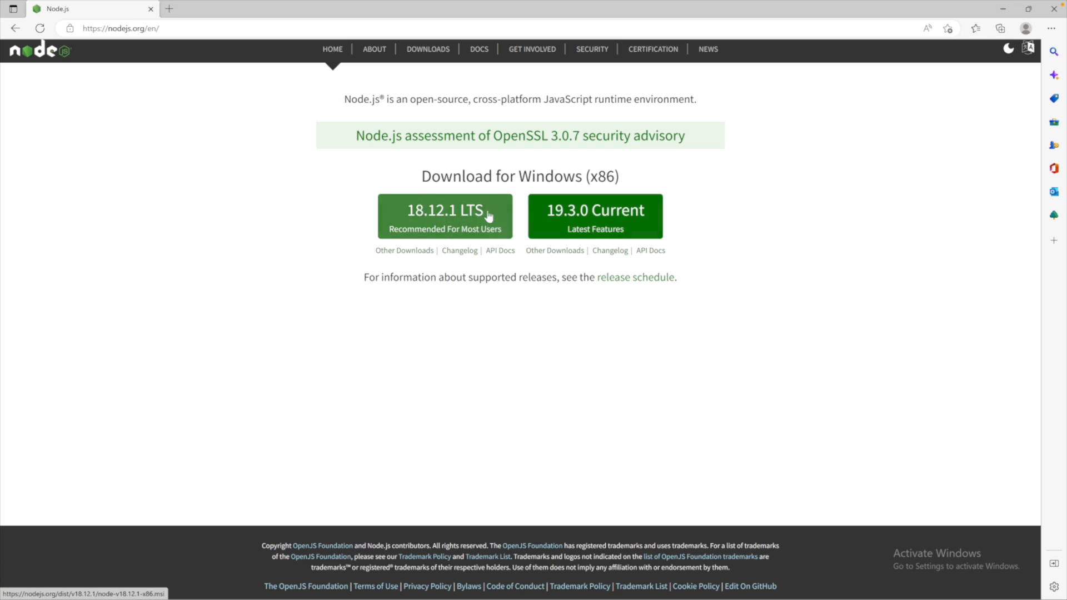
mouse_move(557, 221)
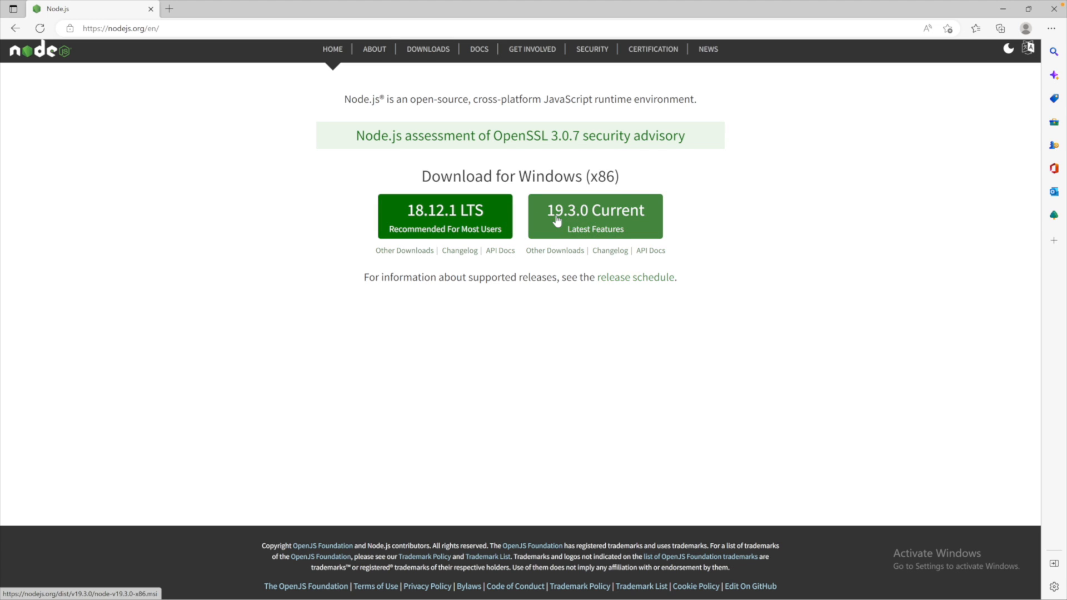
mouse_move(446, 211)
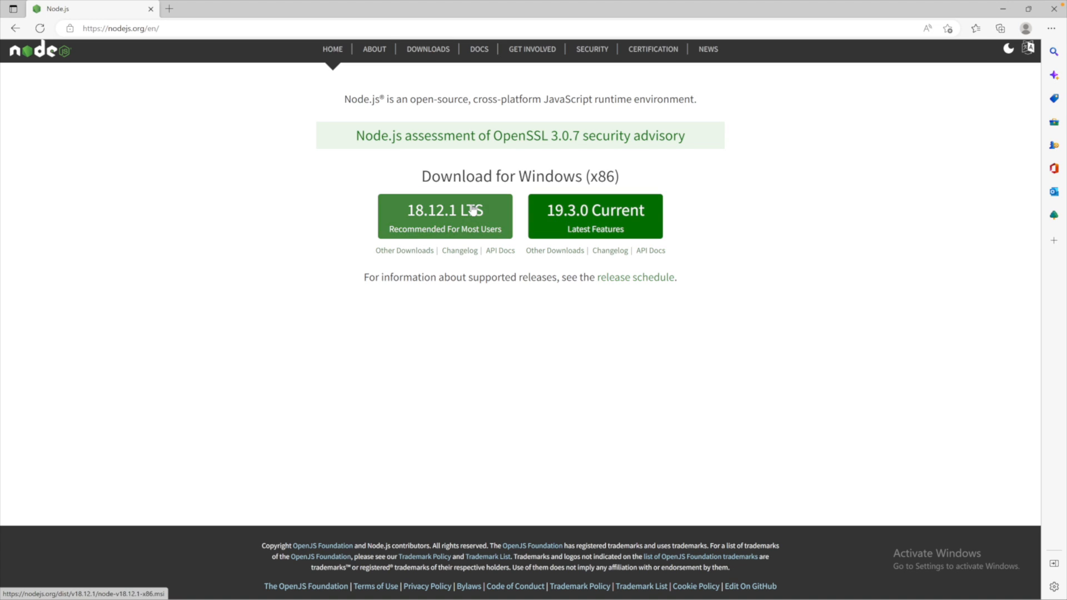
left_click(445, 210)
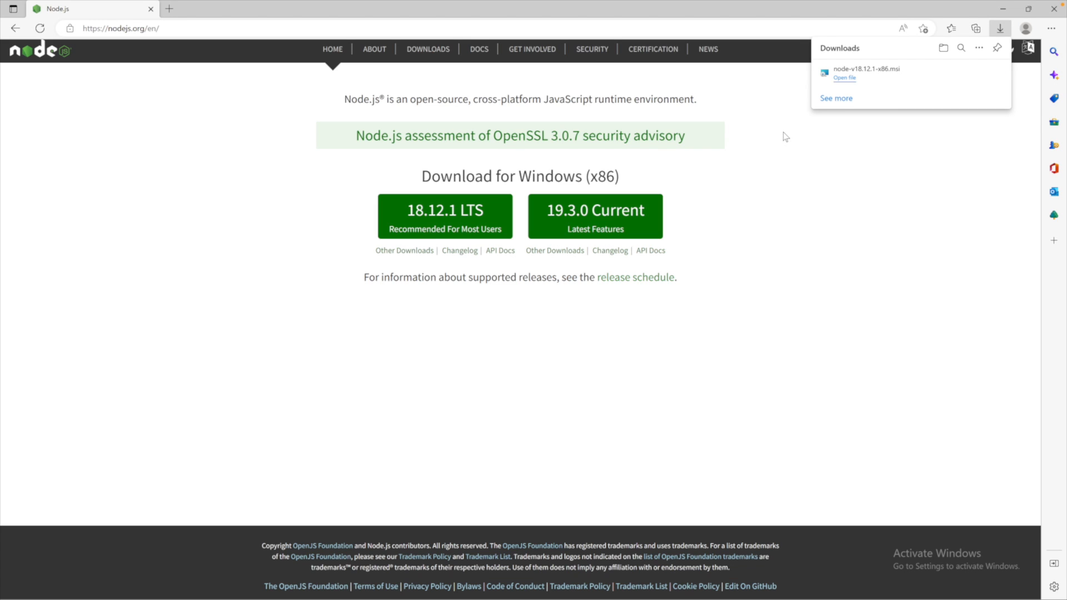
- Launch the downloaded Node.js installer and accept its license terms
left_click(845, 78)
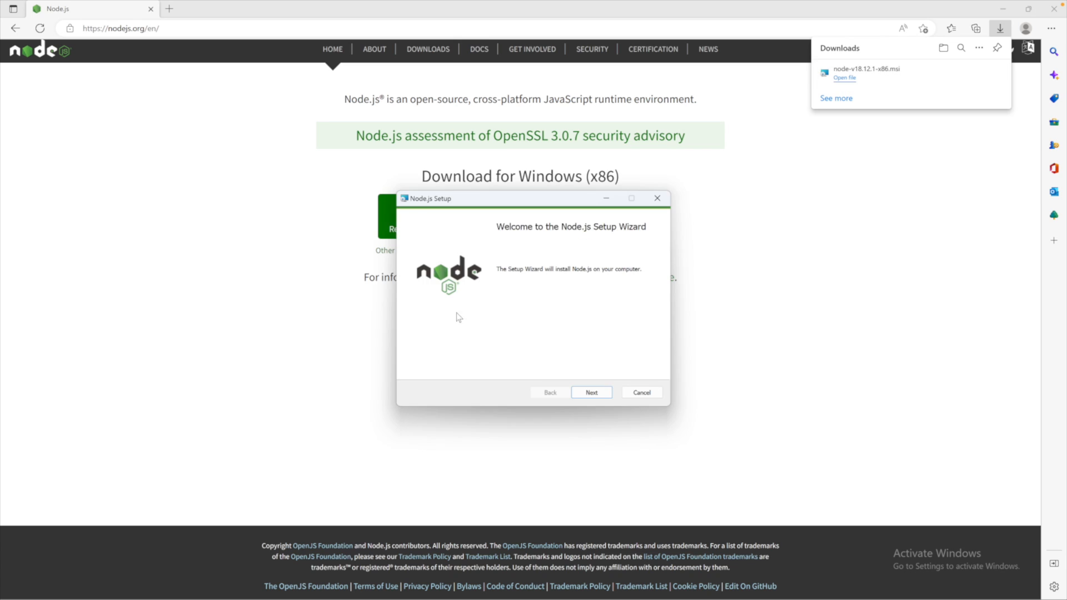
left_click(591, 391)
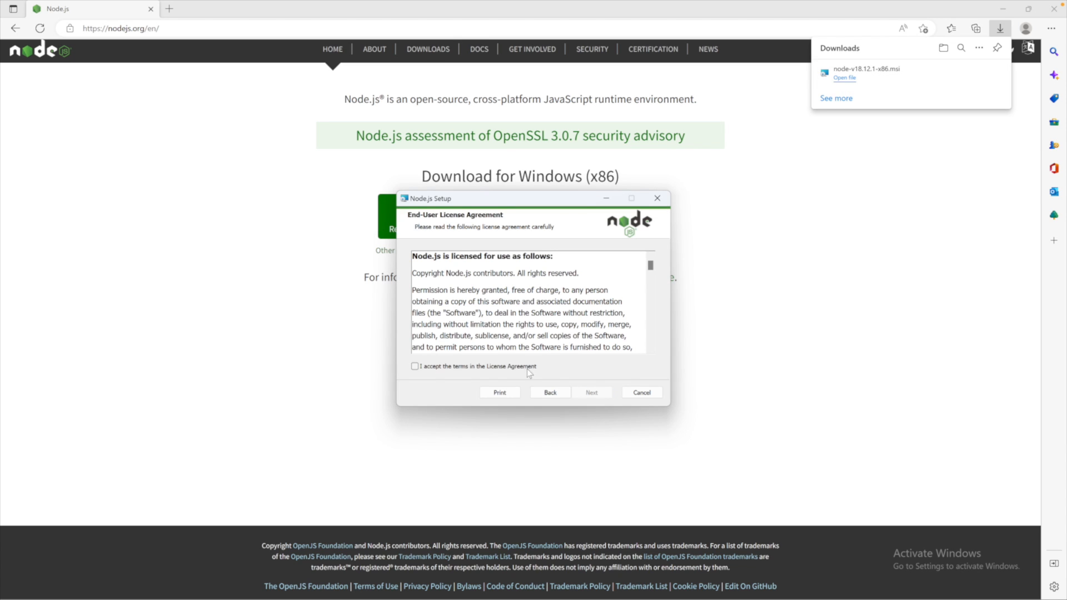
left_click(591, 392)
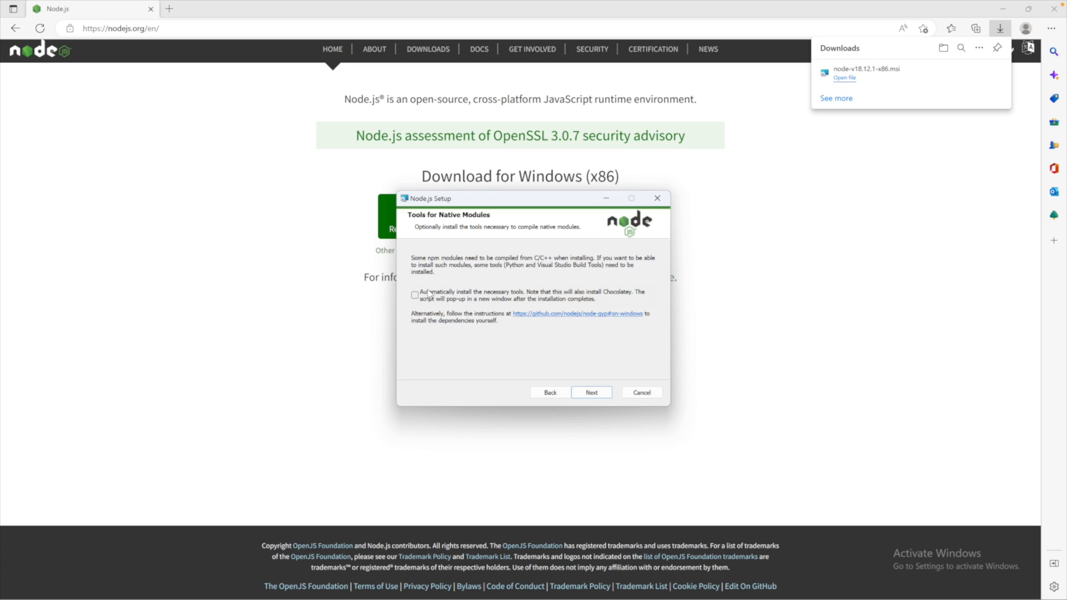
- Enable automatic install of native-module build tools and start the installation
left_click(415, 295)
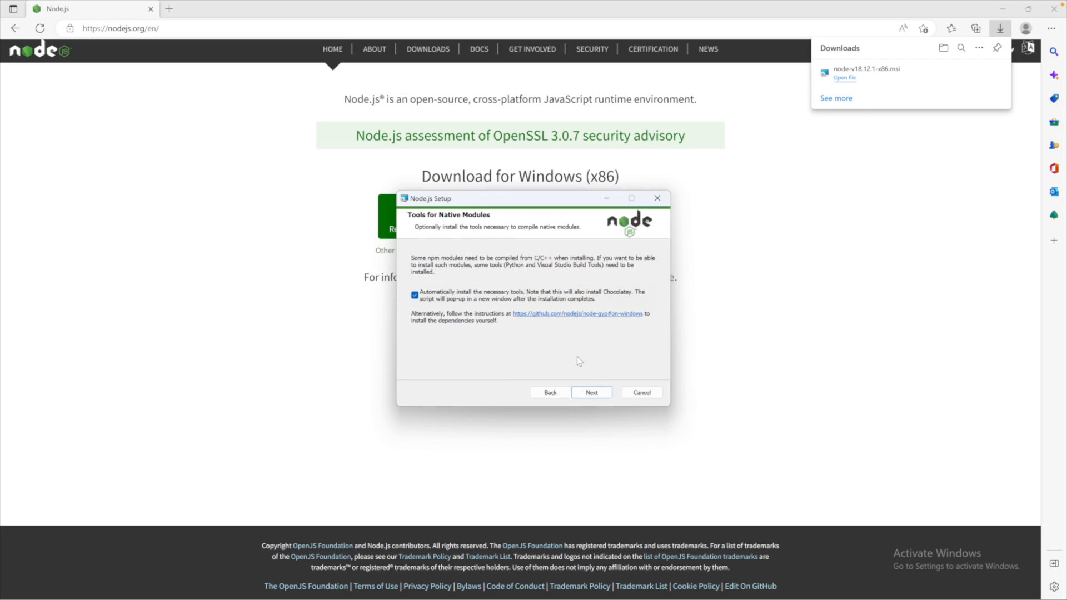
left_click(591, 392)
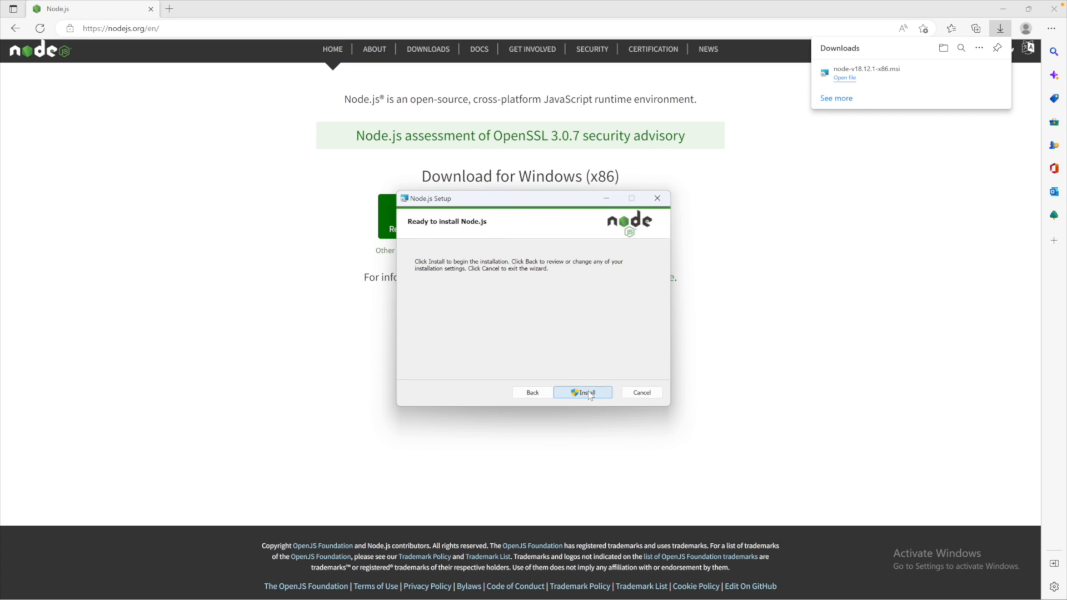
left_click(583, 392)
type("node")
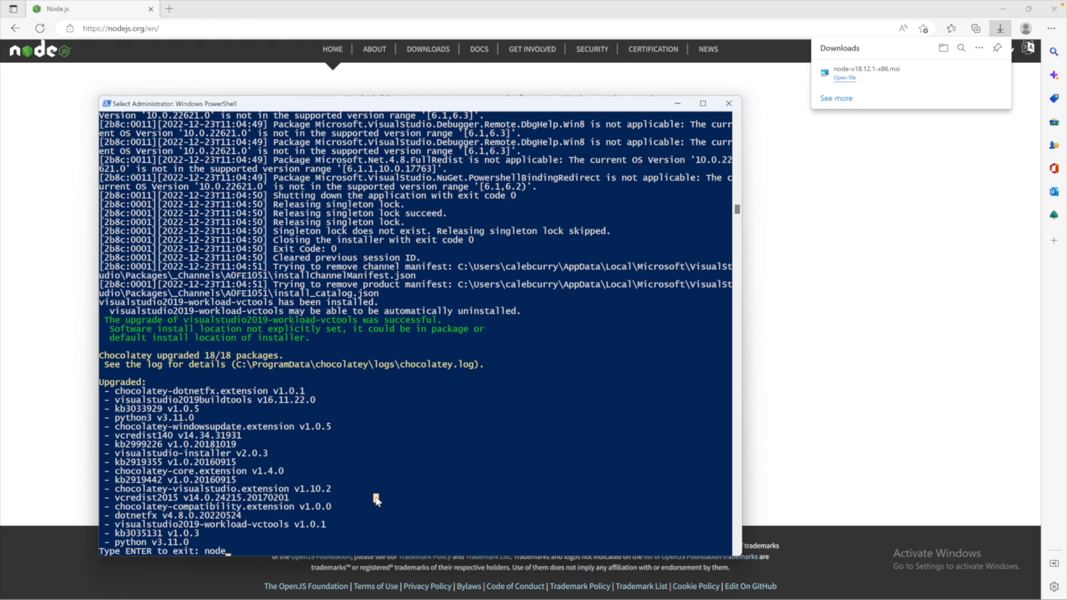
- Exit the Chocolatey tools install PowerShell console once it finishes
left_click(728, 103)
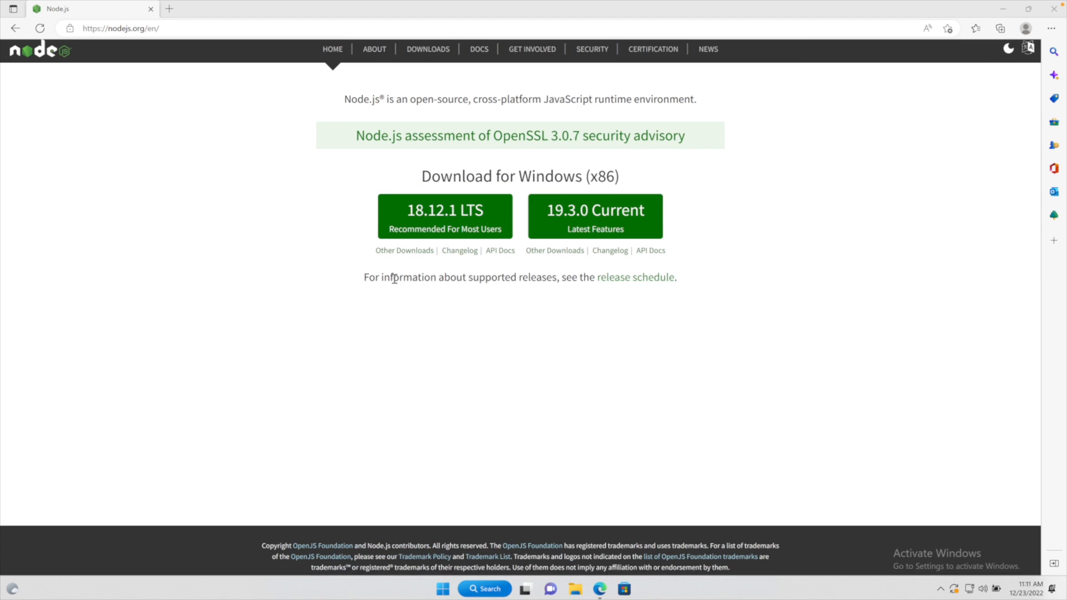
- Launch the Node.js v18.12.1 REPL with node in a new Command Prompt
left_click(524, 589)
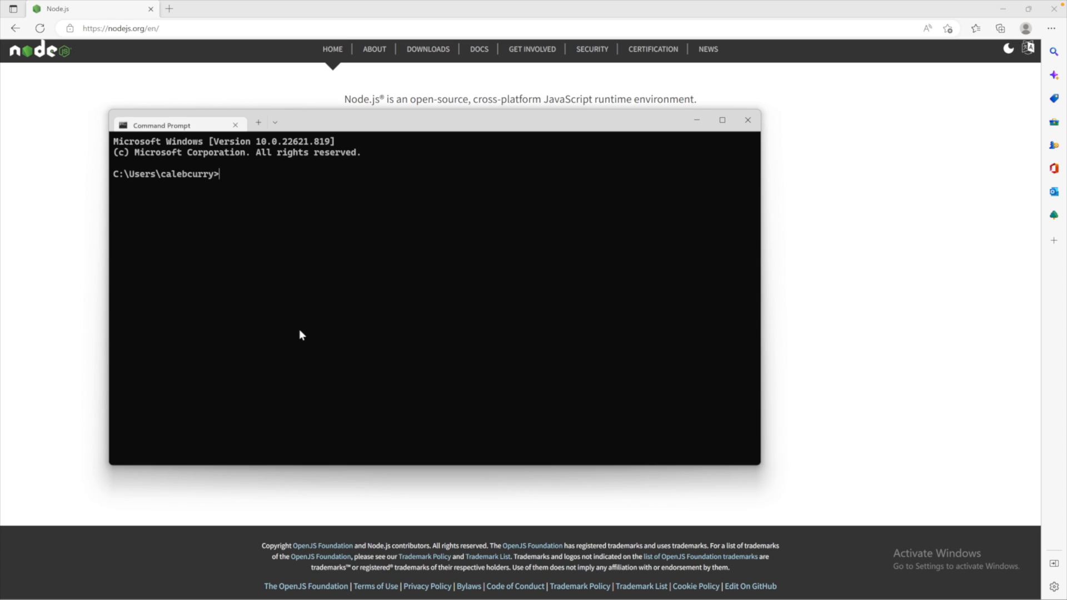
type("node")
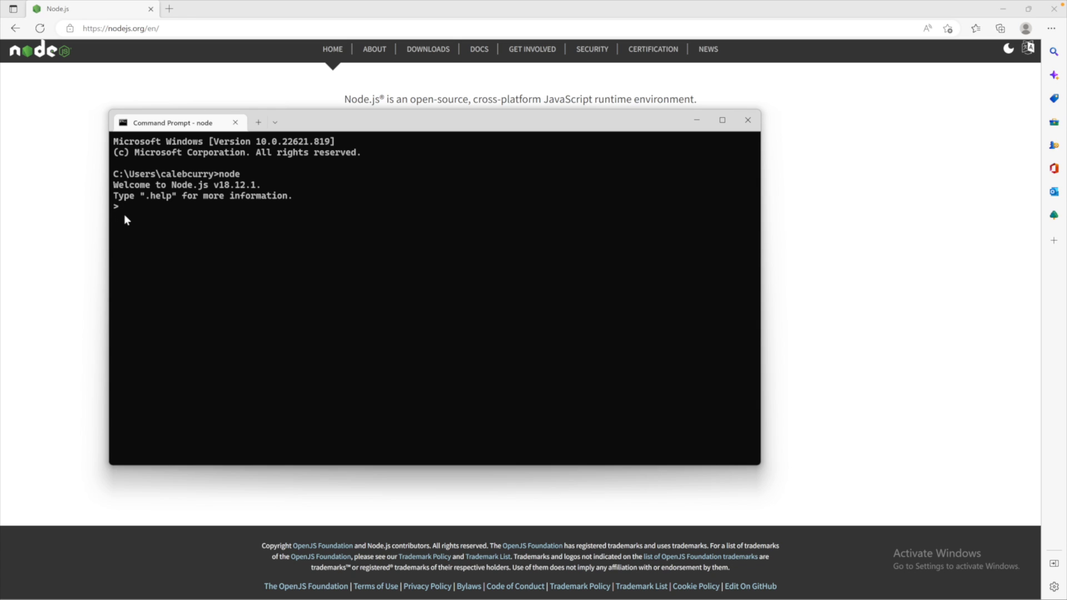
mouse_move(722, 120)
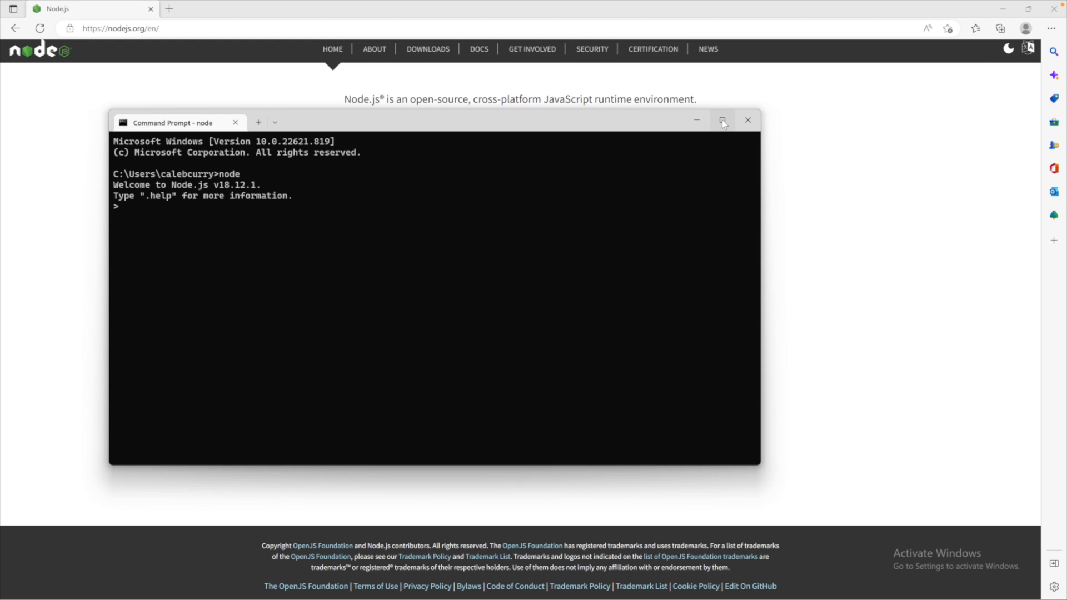
- Maximize the console and evaluate 5 + 5 in the REPL, returning 10
left_click(723, 120)
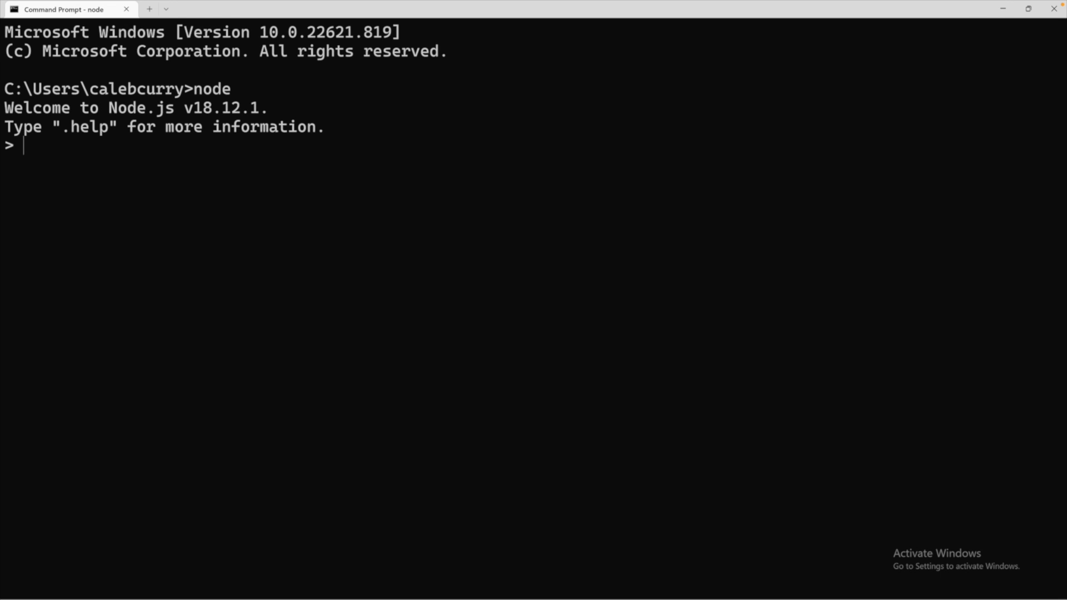
type("5 + 5")
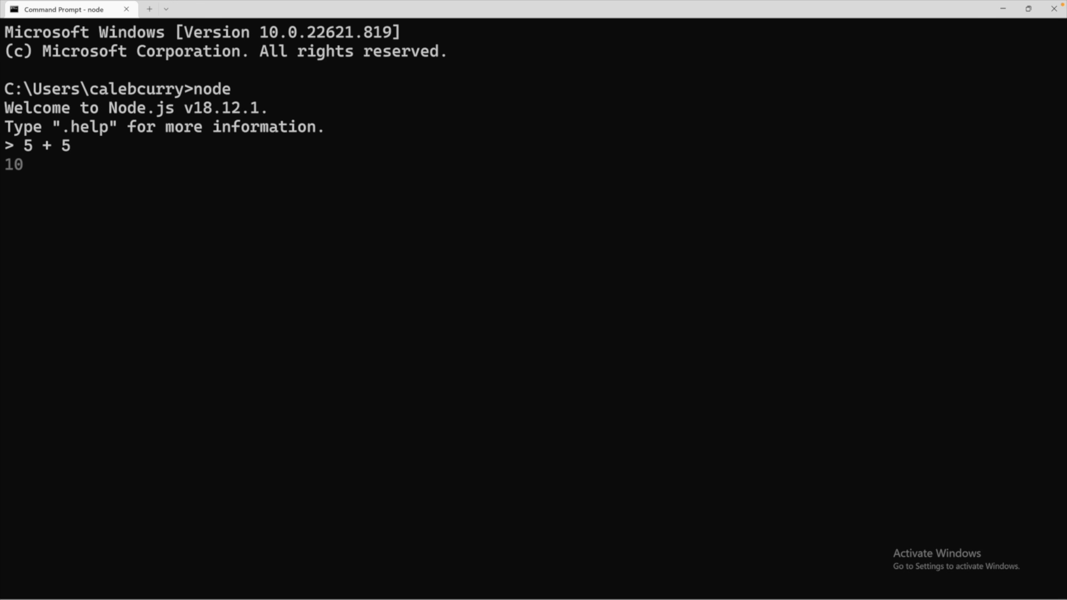
key("Enter")
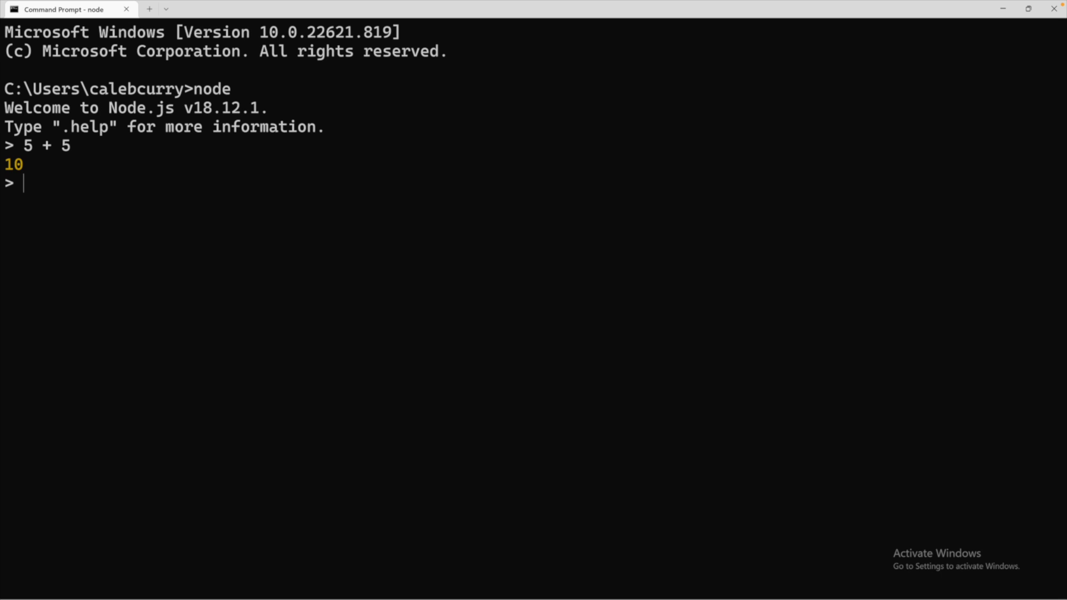
mouse_move(31, 164)
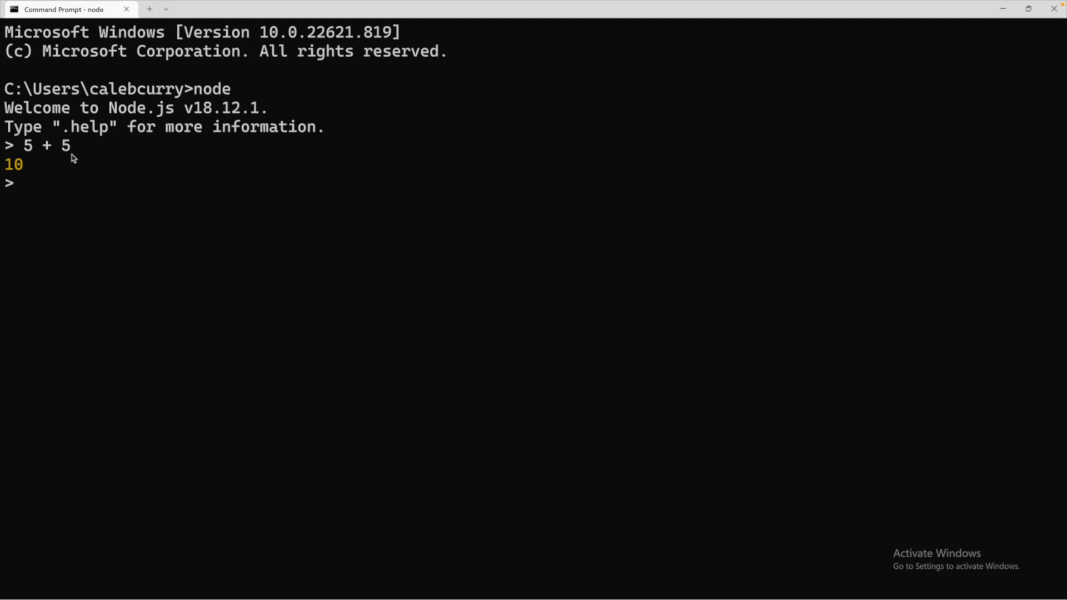
mouse_move(79, 202)
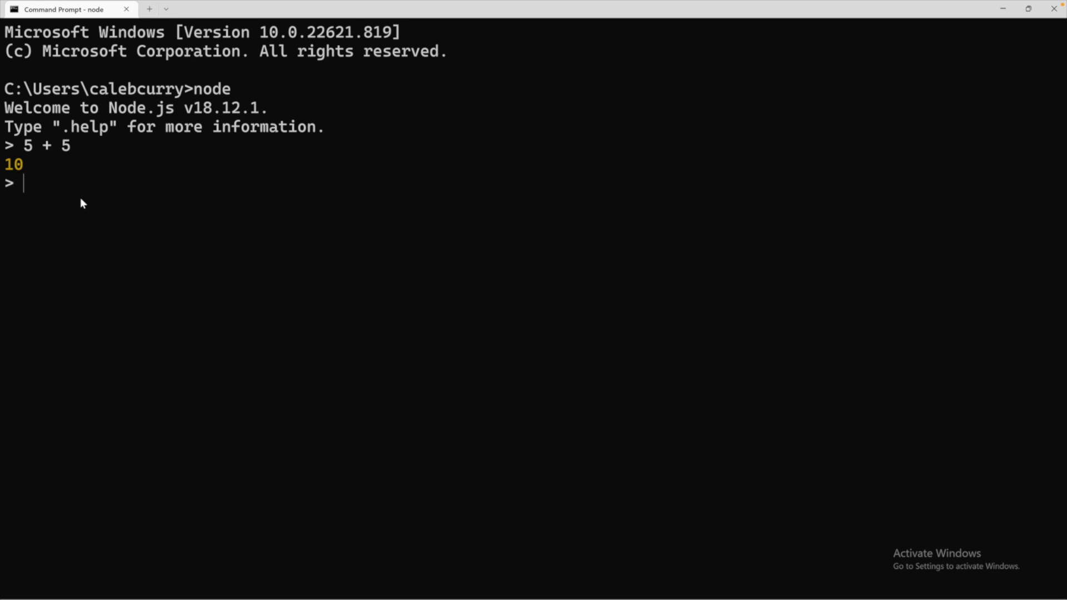
- Evaluate "hello" + " there" to get the string 'hello there'
type("\"hello")
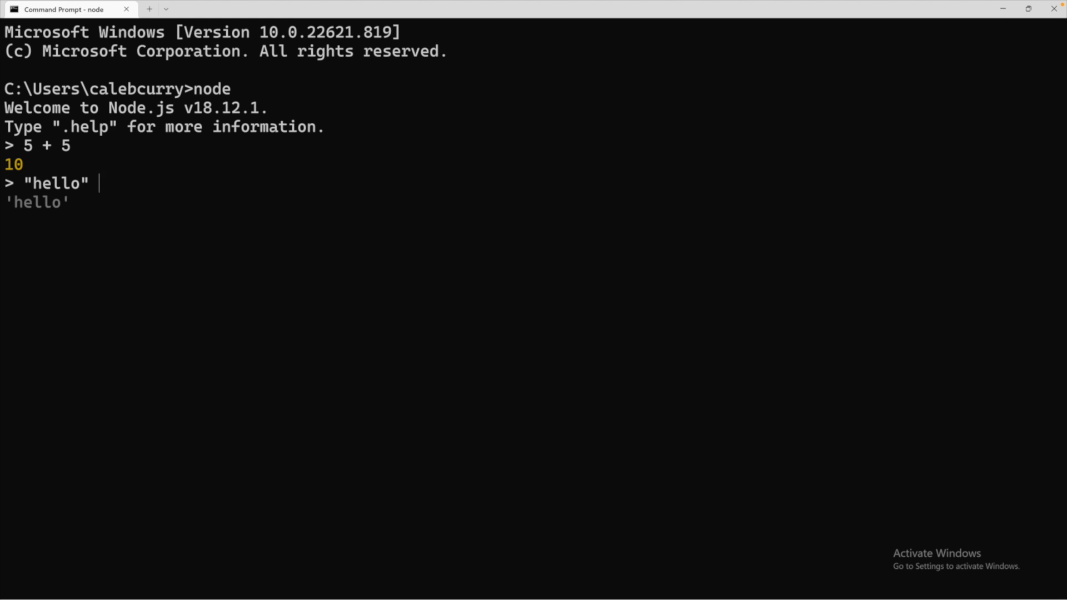
type("+ \"")
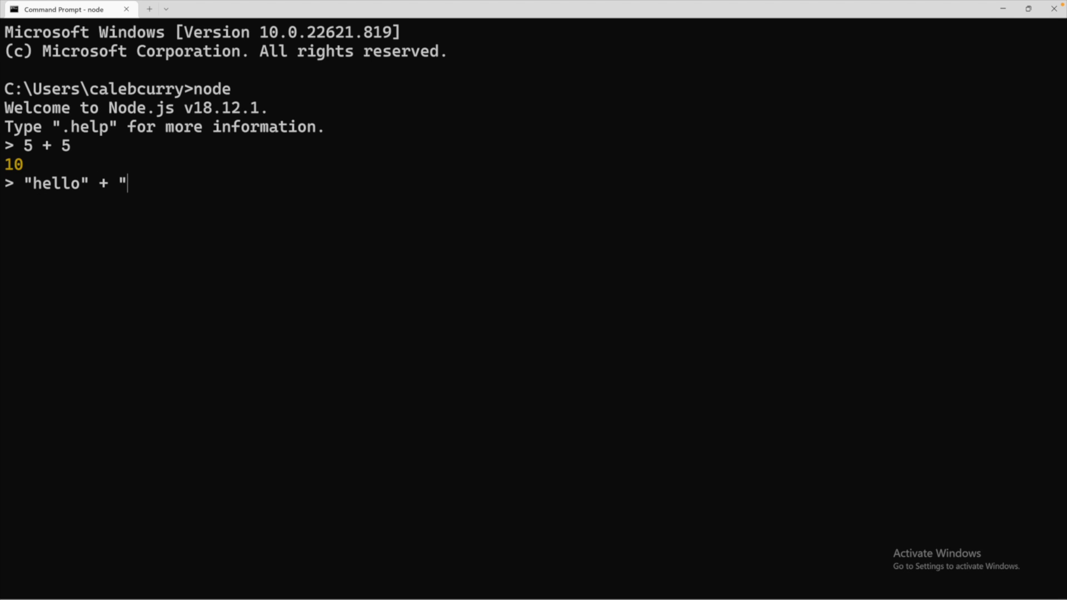
type("there")
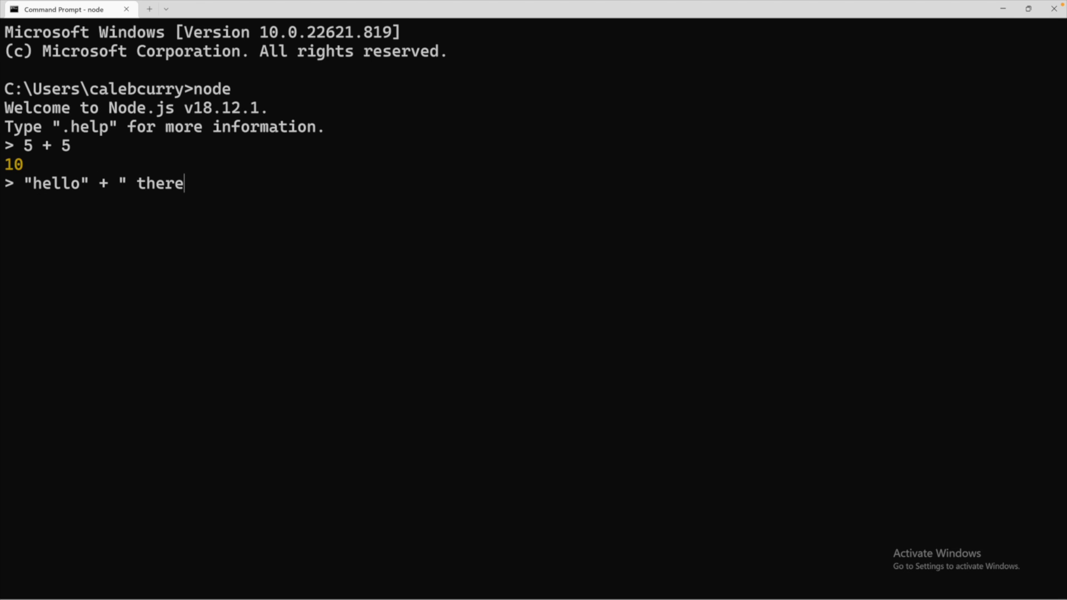
key("Enter")
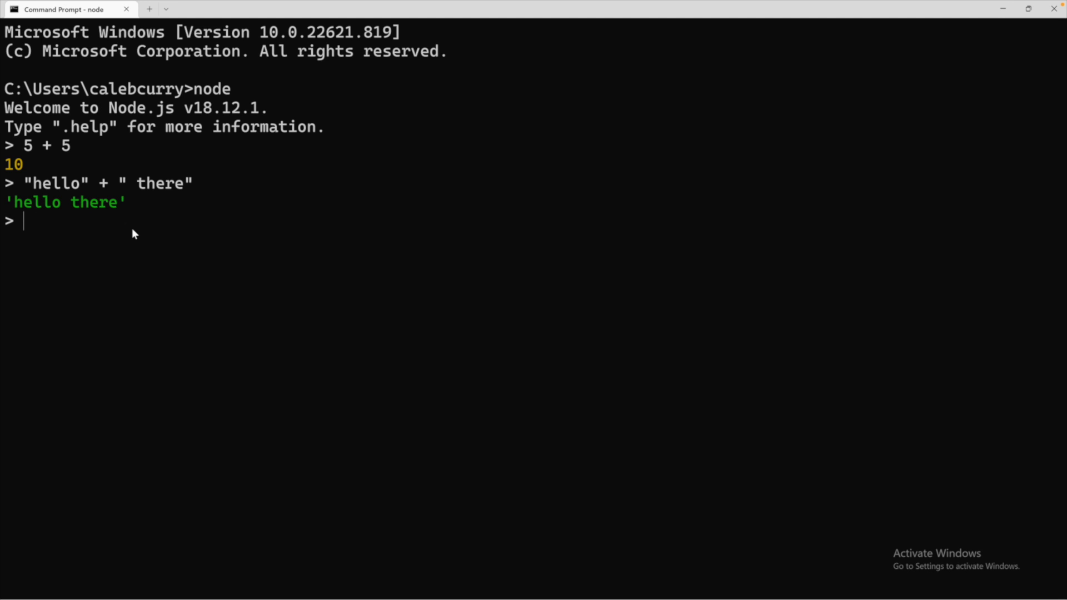
mouse_move(39, 176)
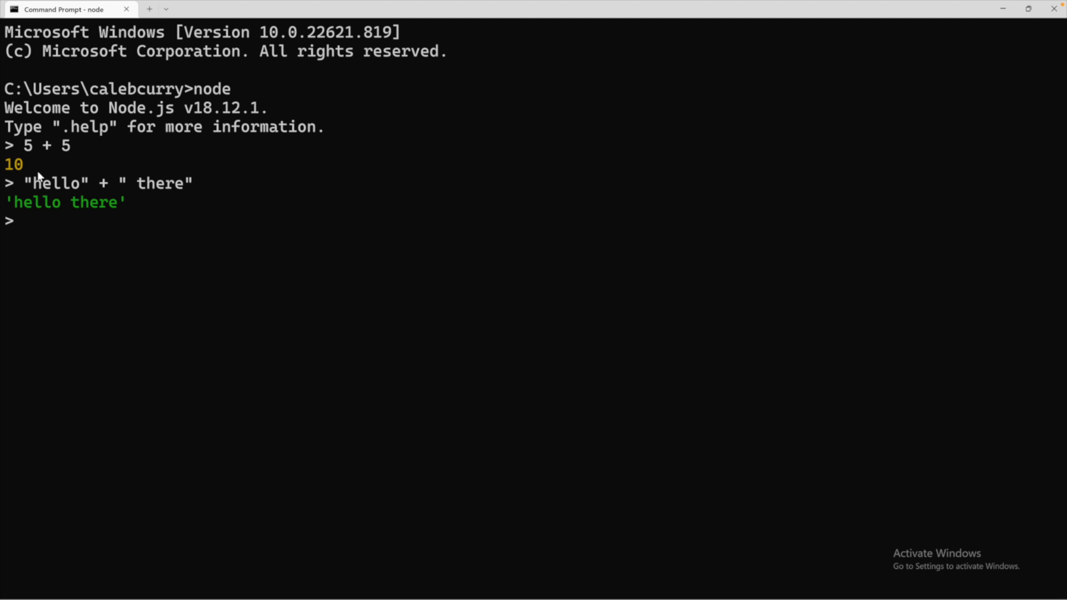
mouse_move(30, 184)
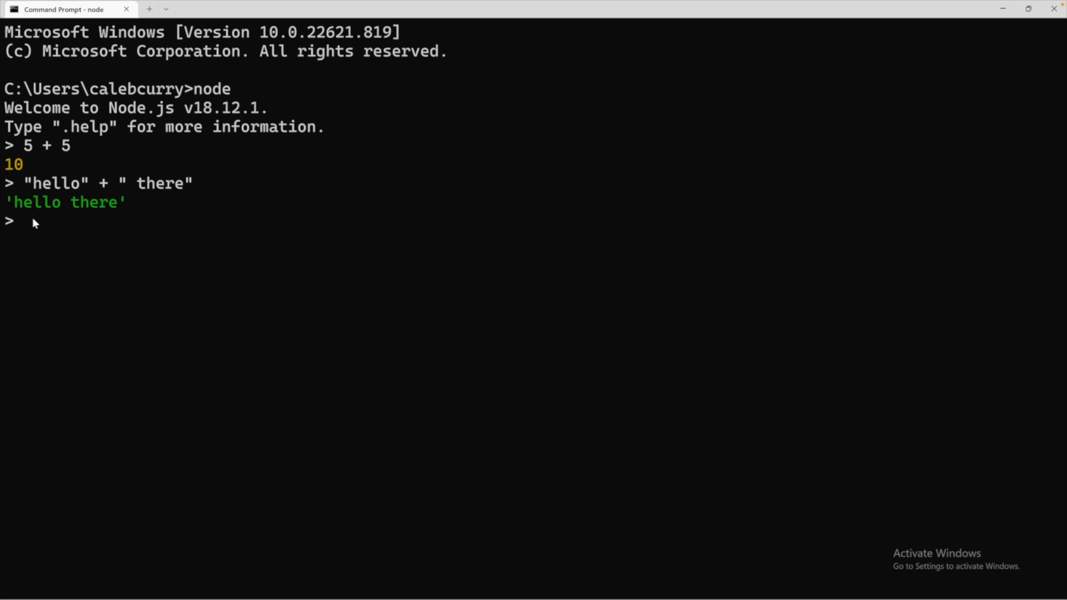
- Evaluate a quoted '"hey there"' string, then fill the window with blank prompts
type("'")
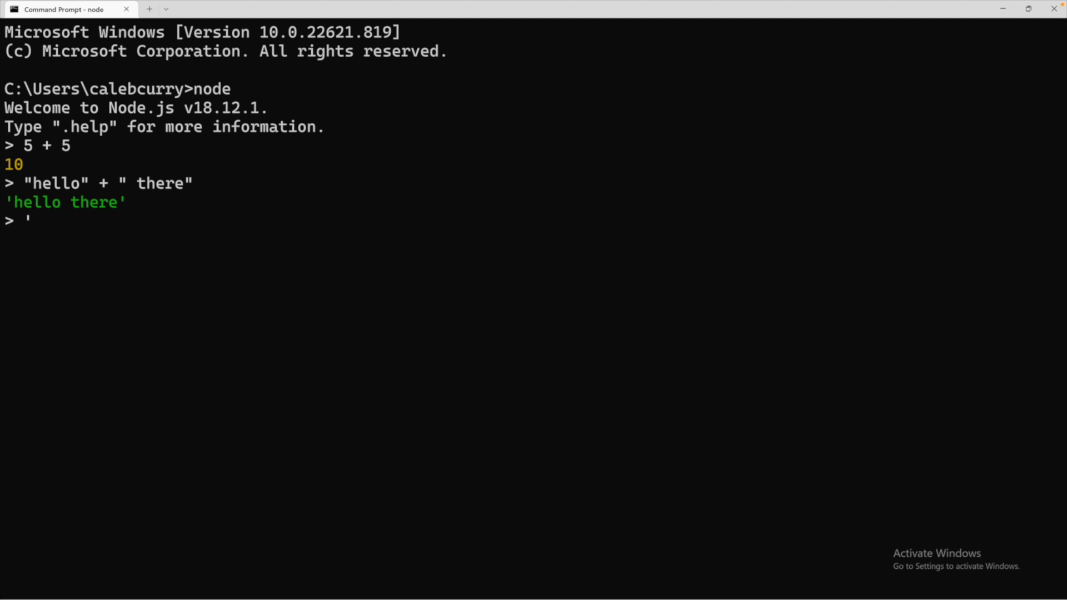
type("\"hey there")
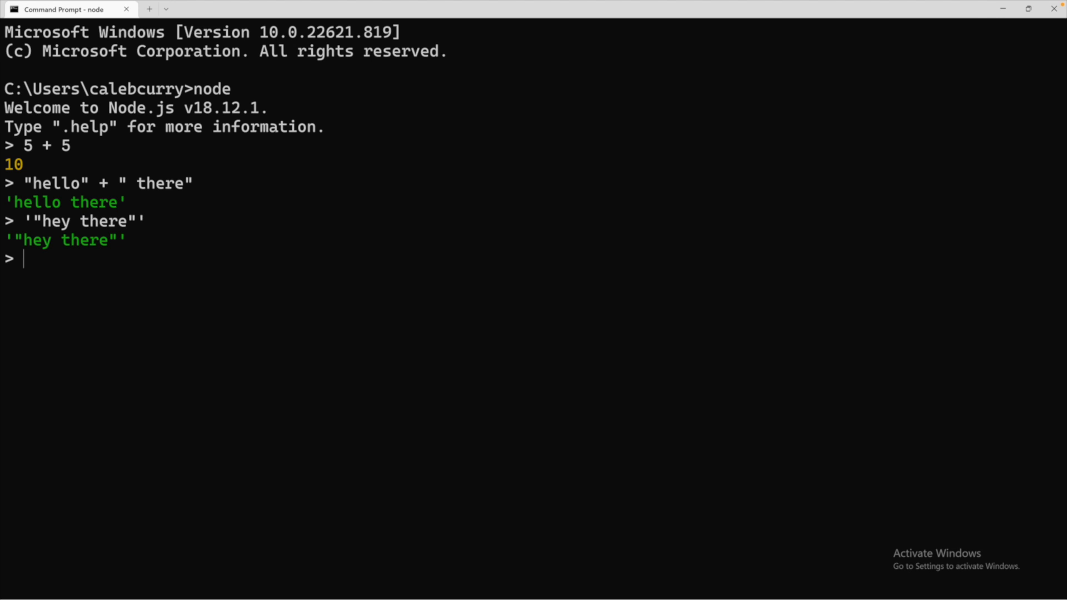
double_click(65, 239)
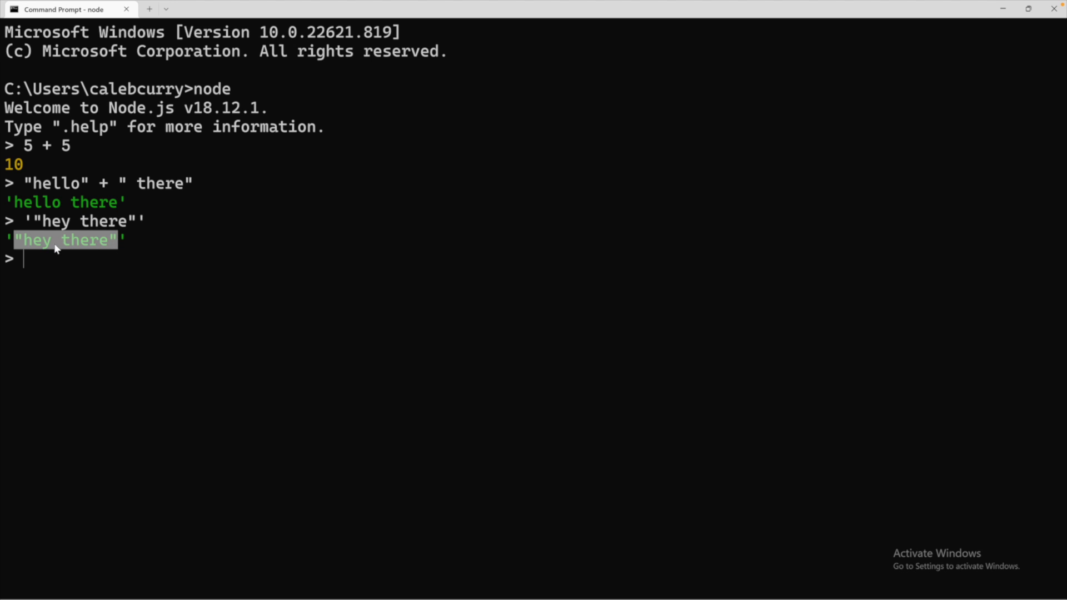
mouse_move(109, 243)
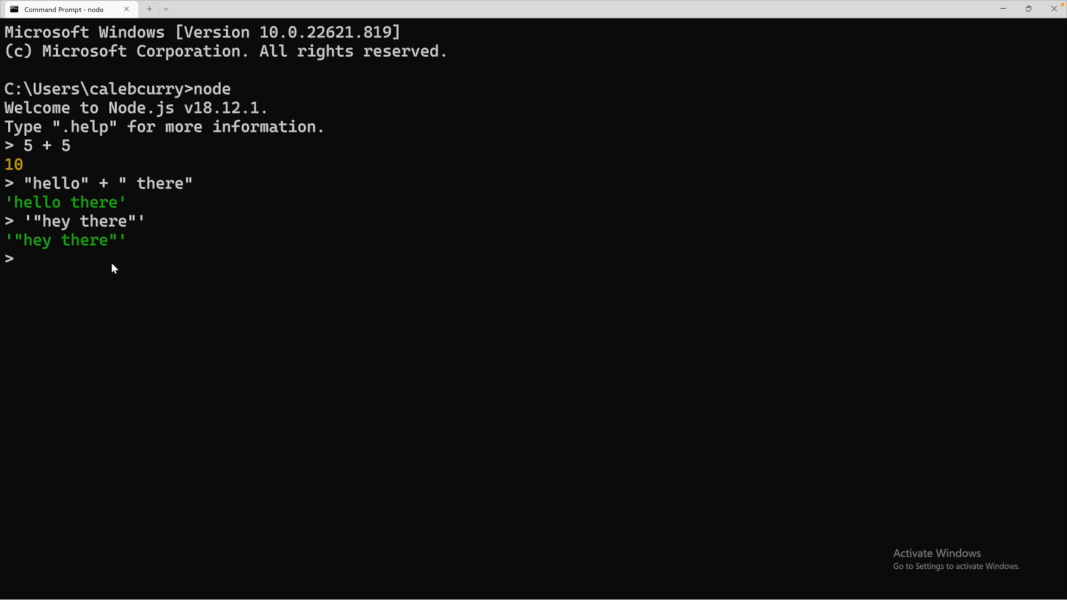
type("\"\"")
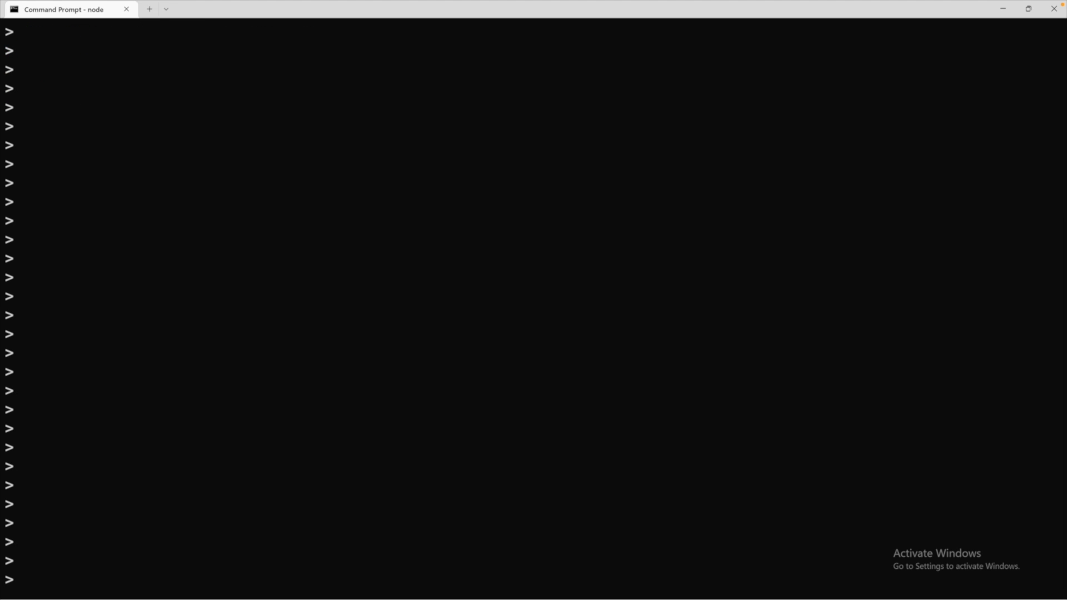
- Run console.log("hello"), printing hello followed by undefined
type("console.")
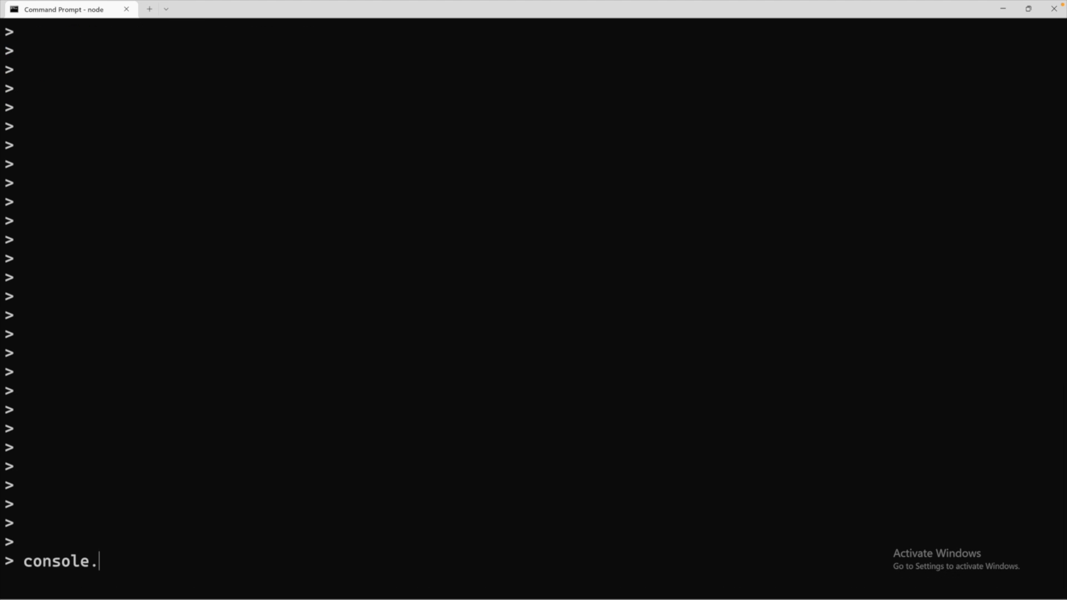
type("log()")
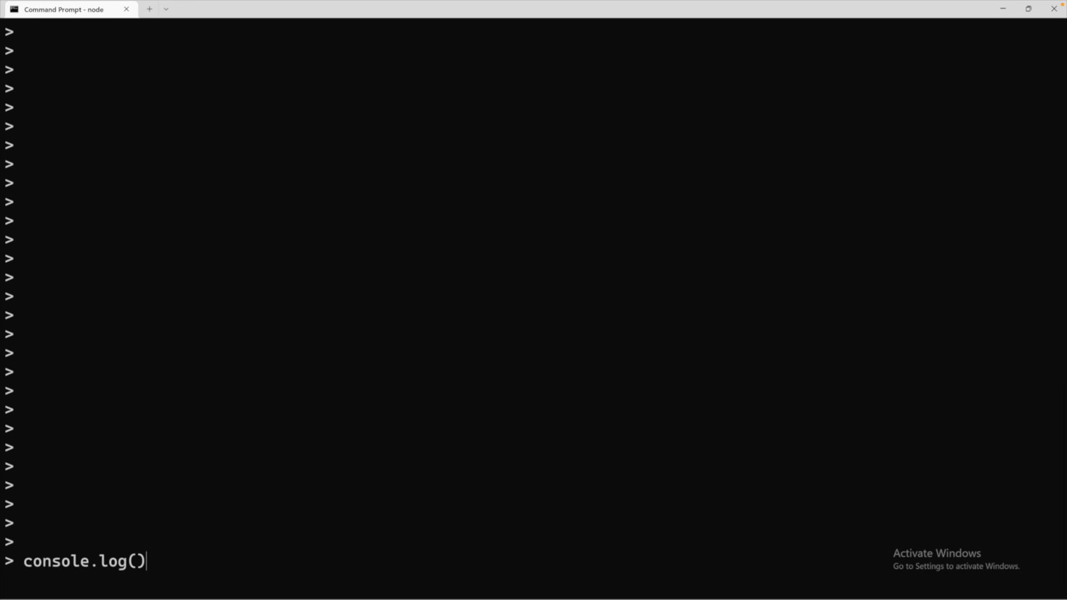
type("\"")
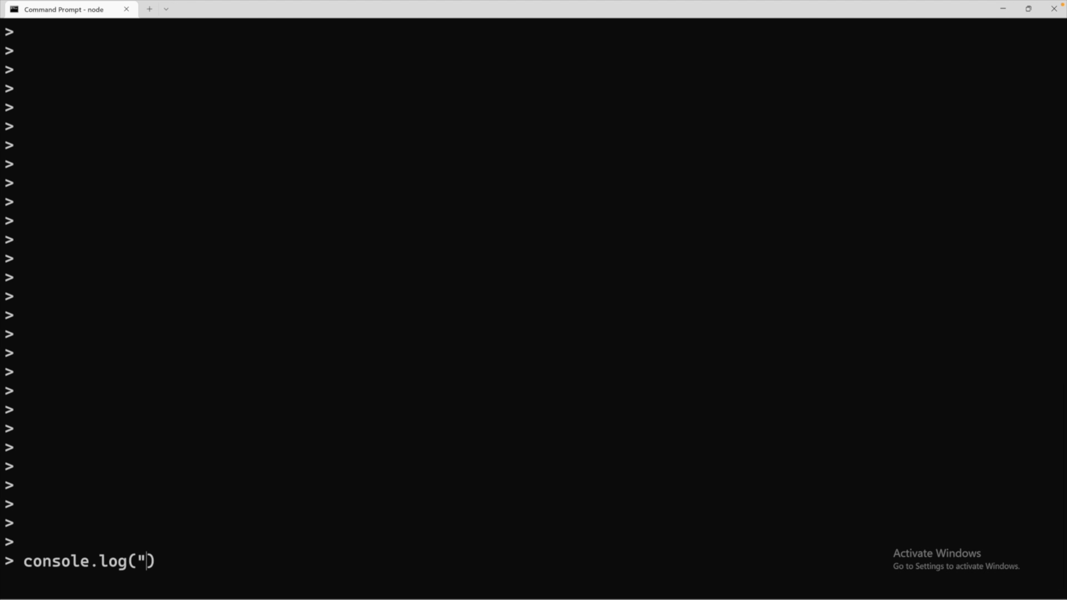
type("hello")
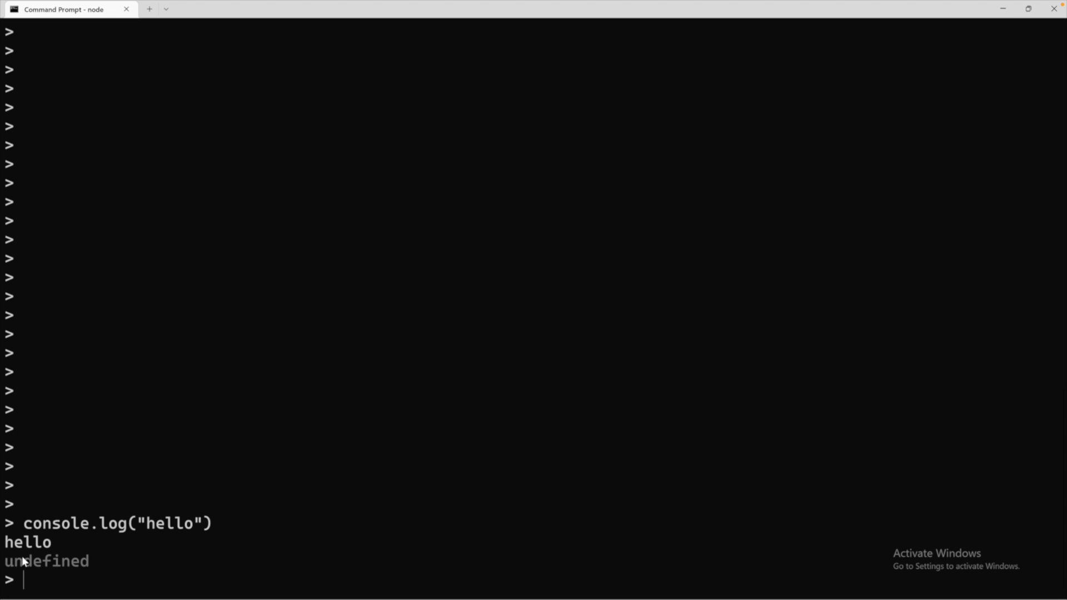
mouse_move(180, 571)
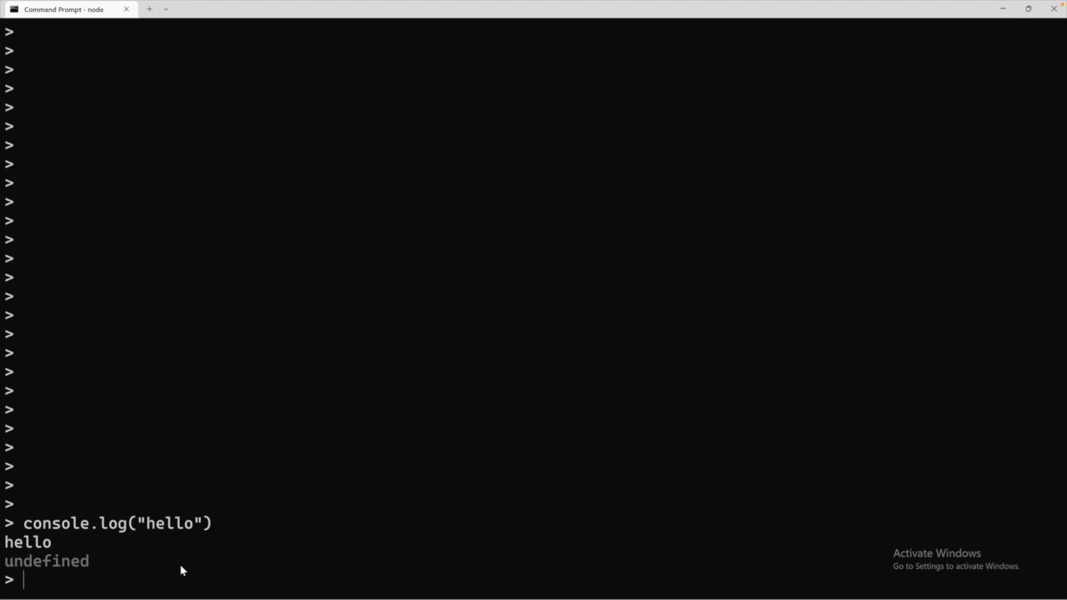
mouse_move(96, 565)
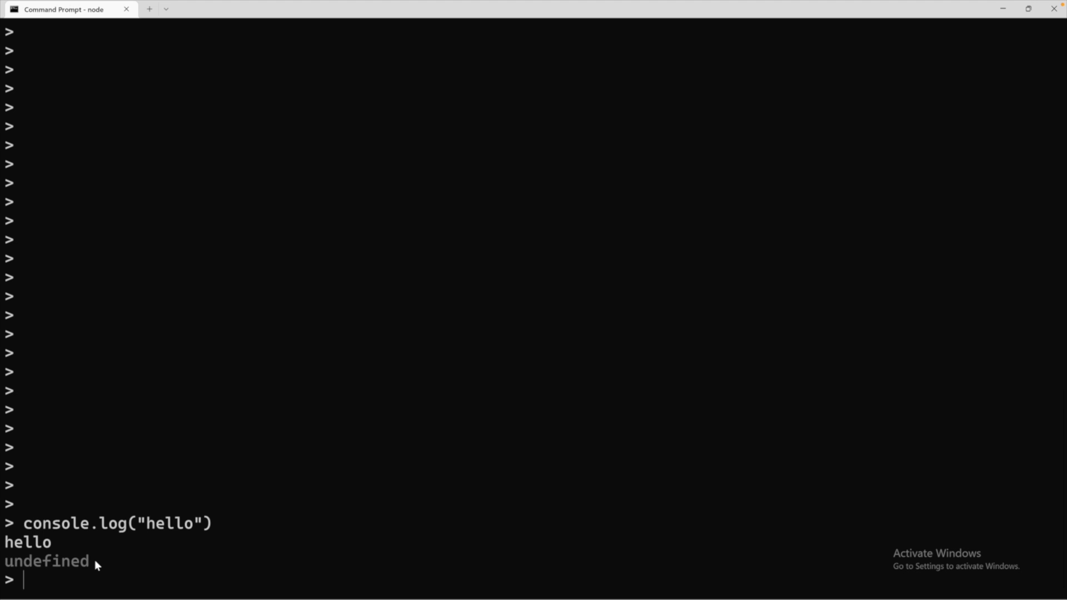
- Evaluate 5 + 5 again, returning 10 beneath the hello output
type("5 + 5")
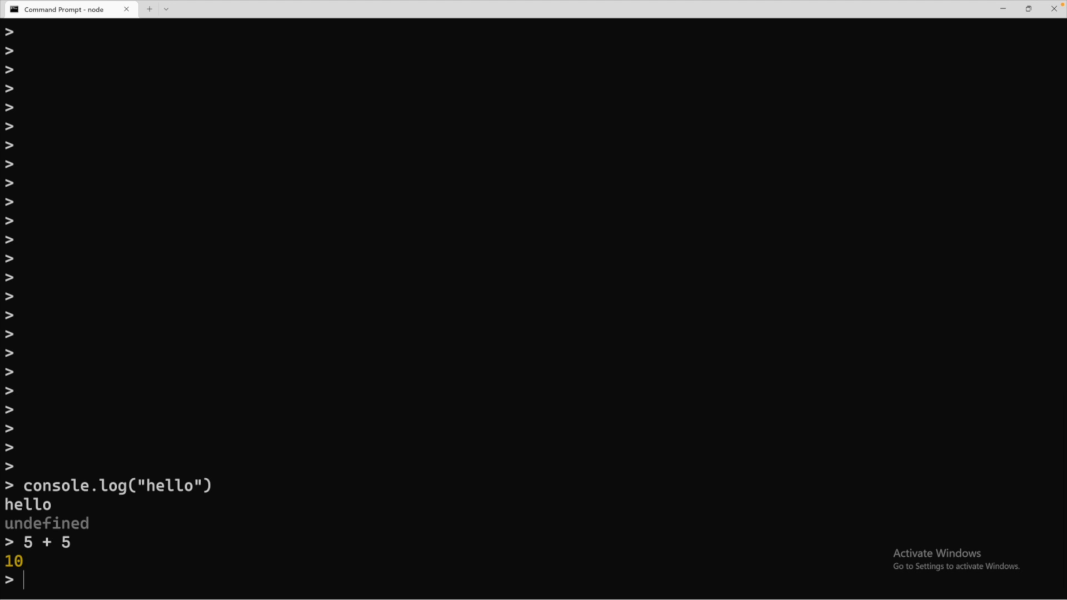
mouse_move(10, 565)
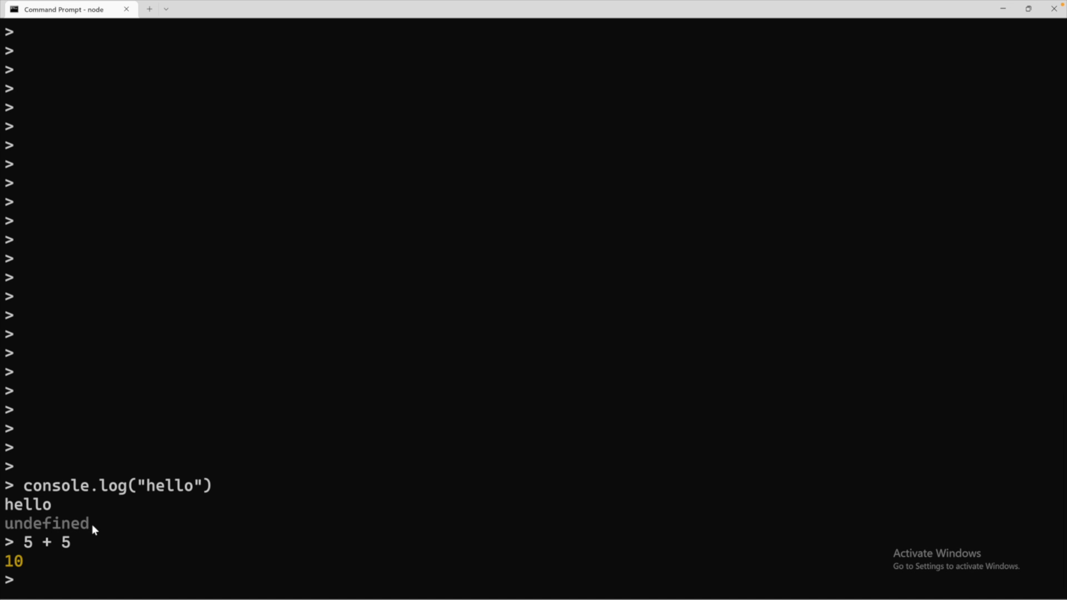
mouse_move(111, 516)
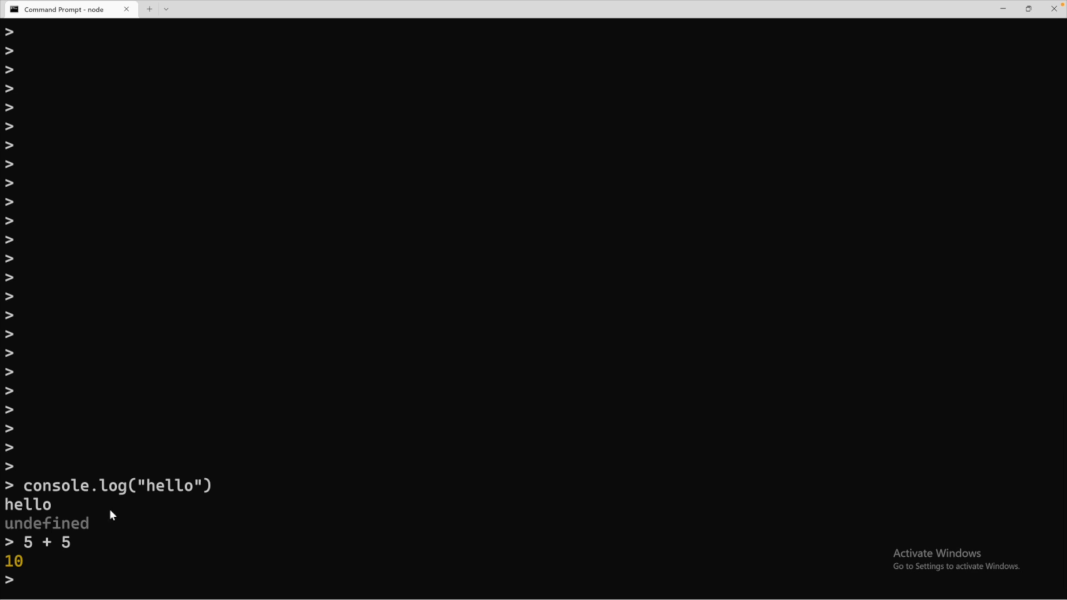
mouse_move(195, 496)
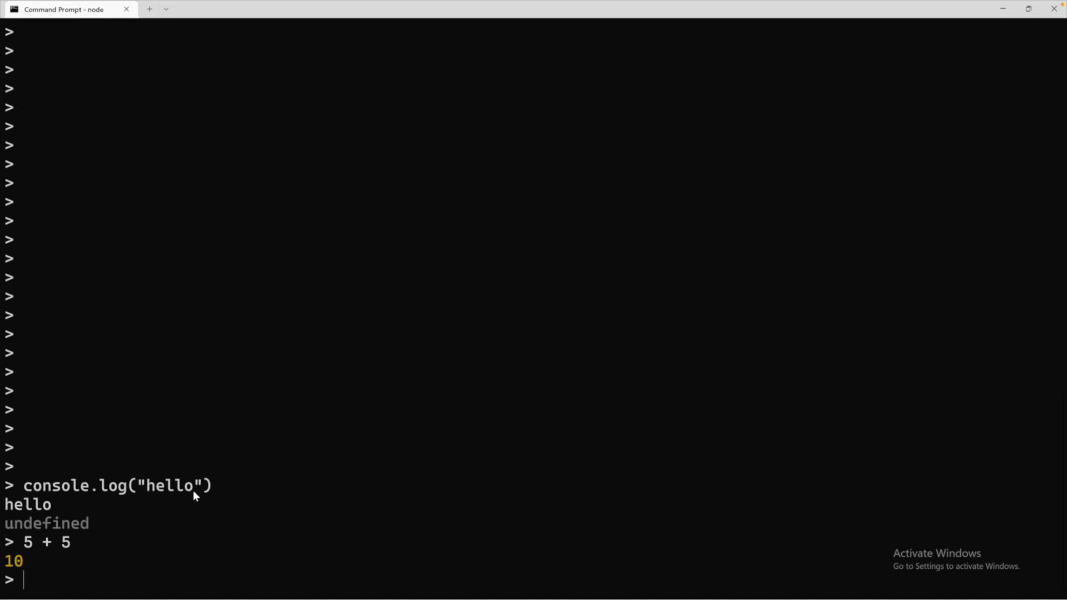
double_click(28, 504)
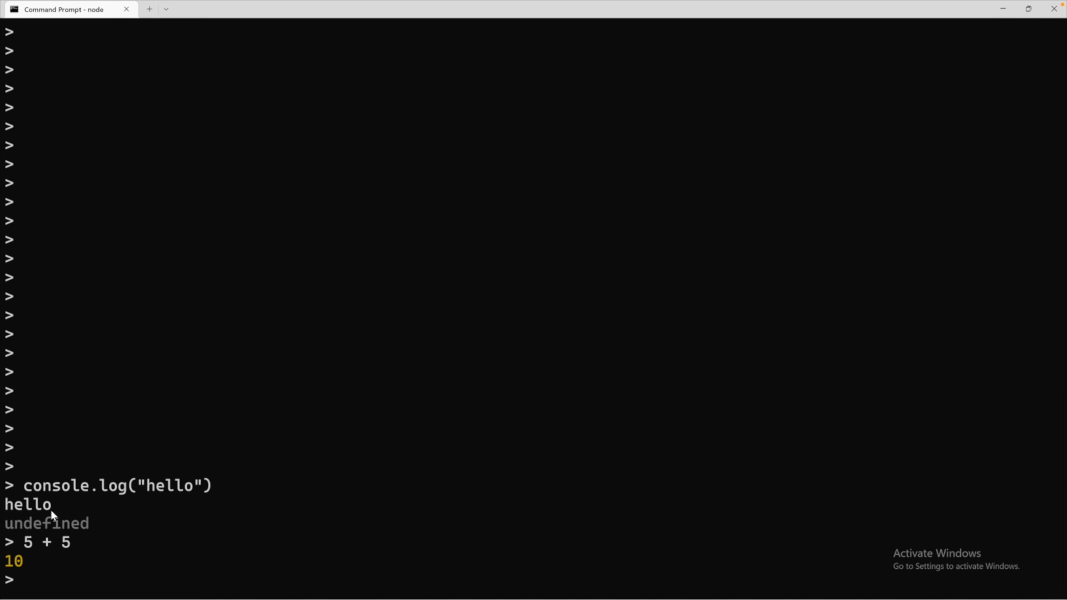
mouse_move(87, 533)
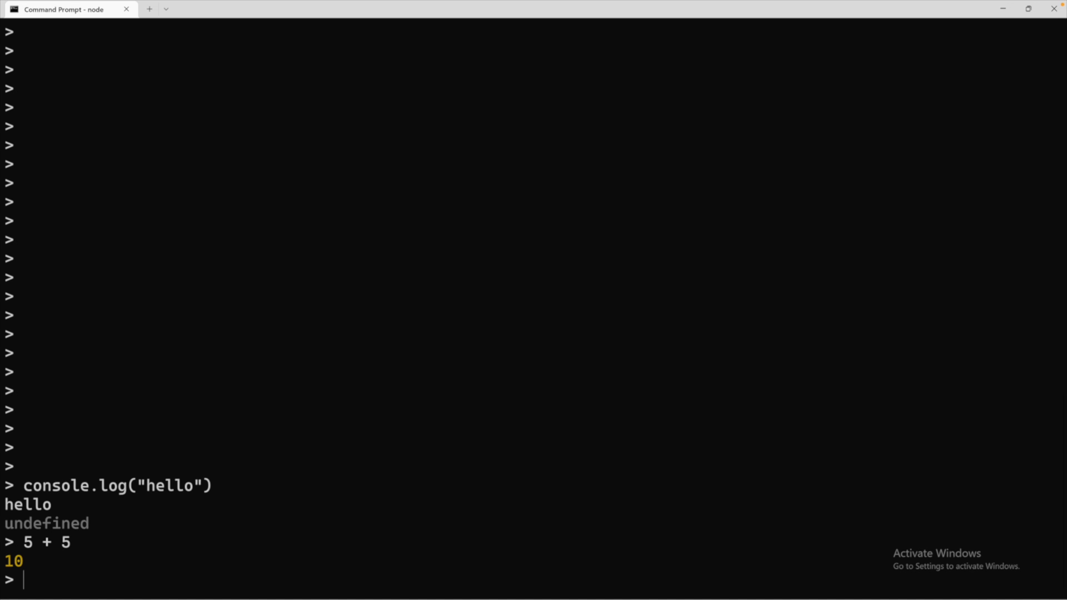
- Evaluate Math.pow(5, 2), returning 25
type("Math.")
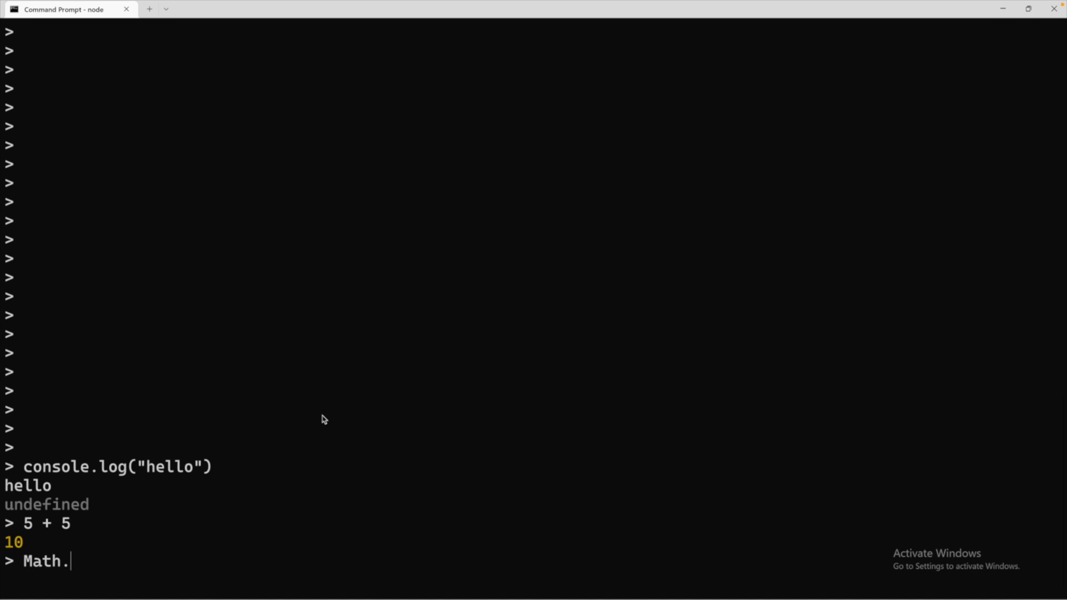
type("pow()")
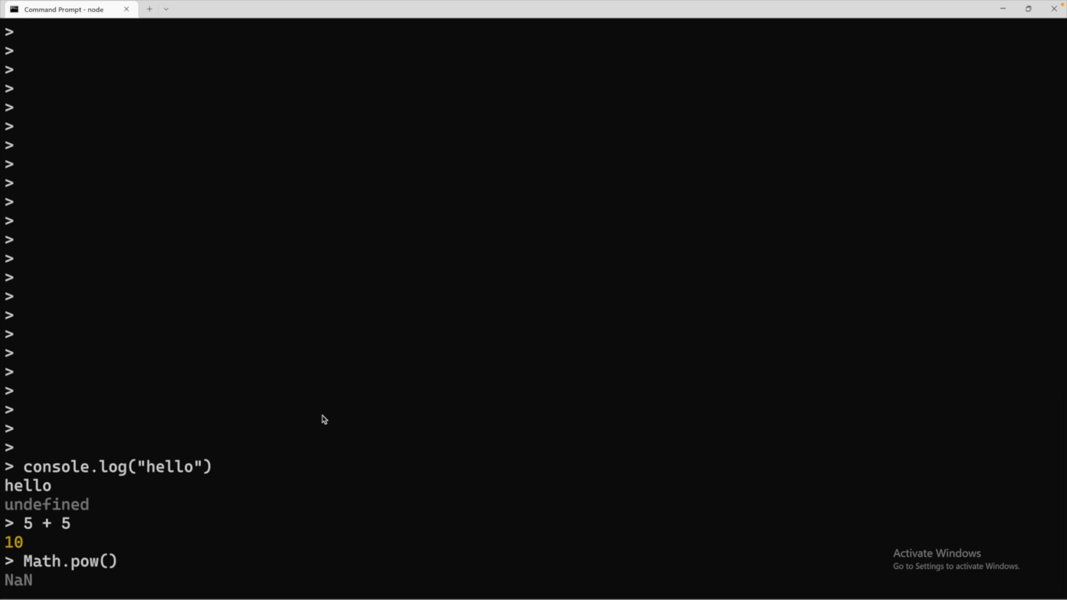
type("5,")
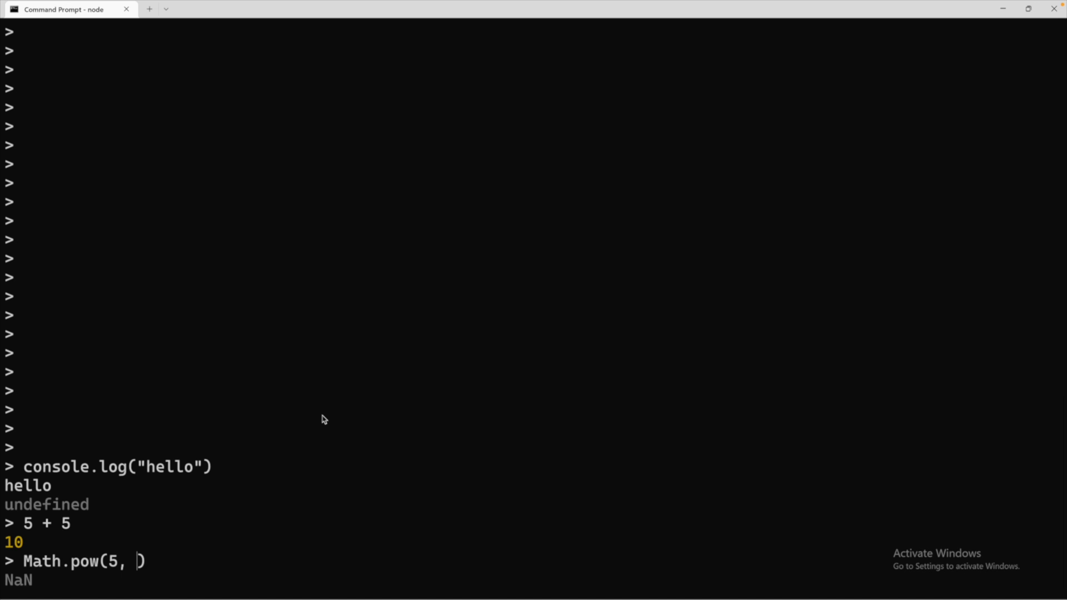
type("2")
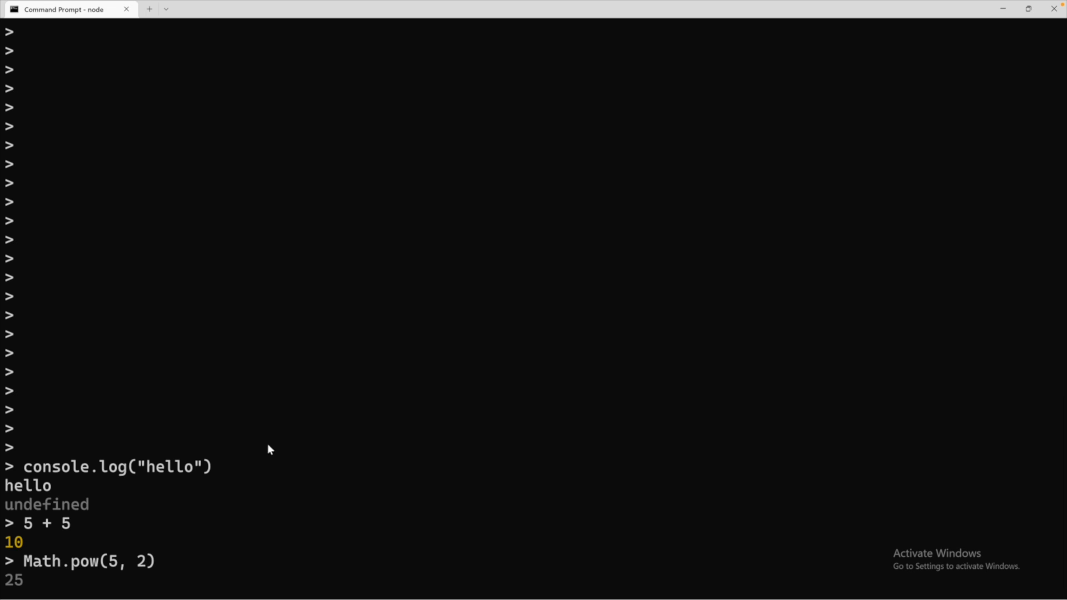
mouse_move(117, 565)
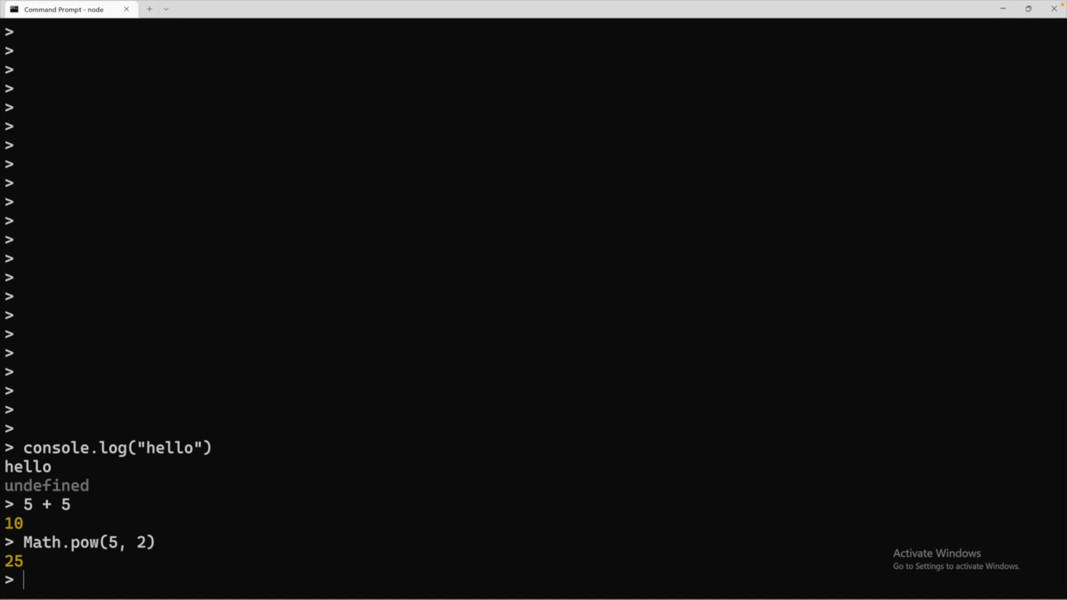
- Evaluate let d = new Date() to assign a Date object to d, returning undefined
type("let")
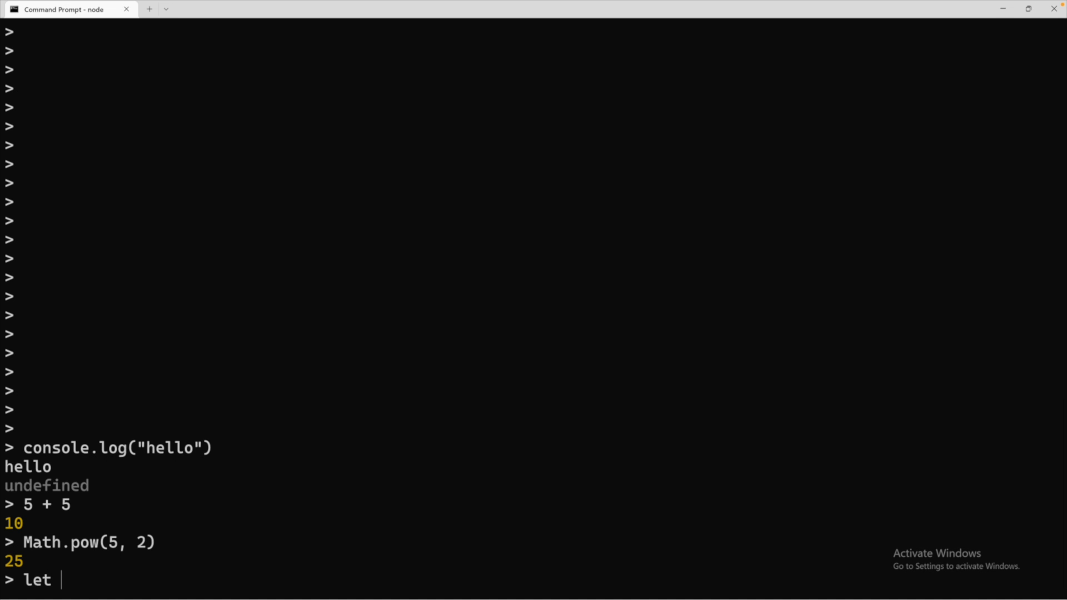
type("d =")
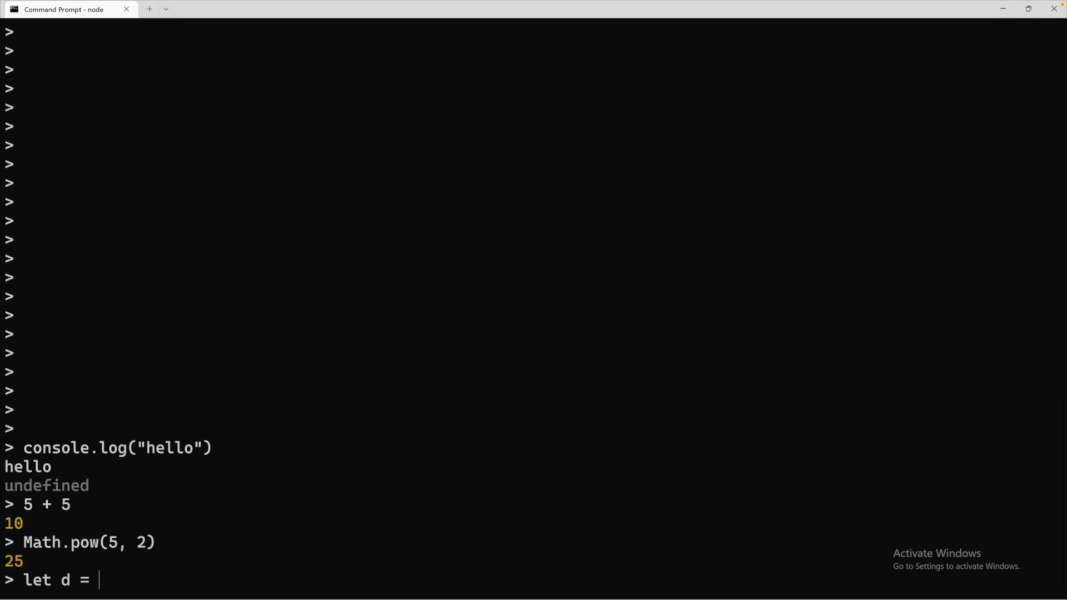
type("new D")
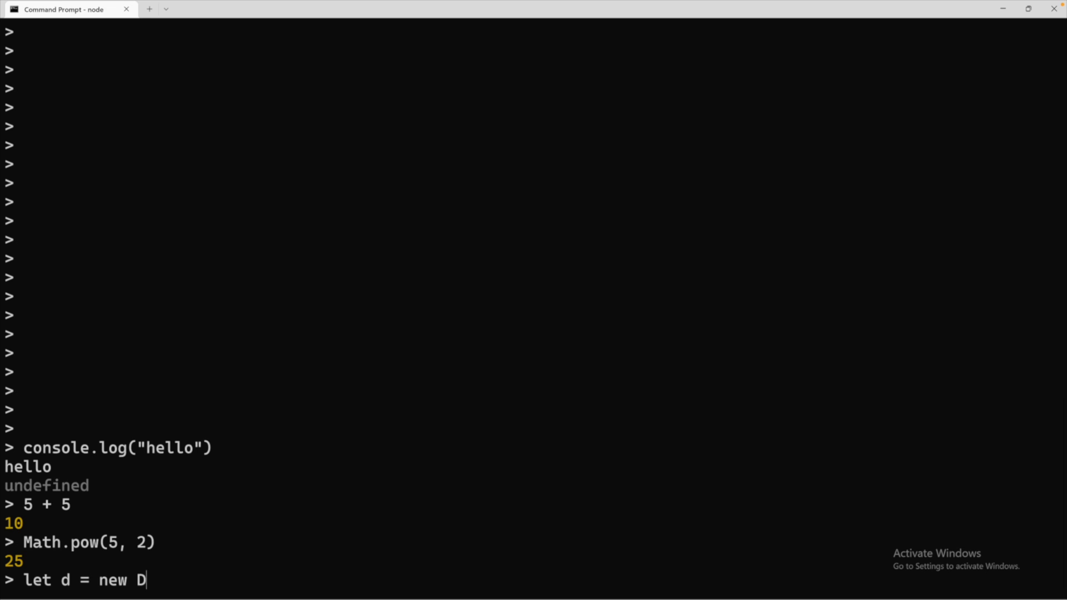
type("ate()")
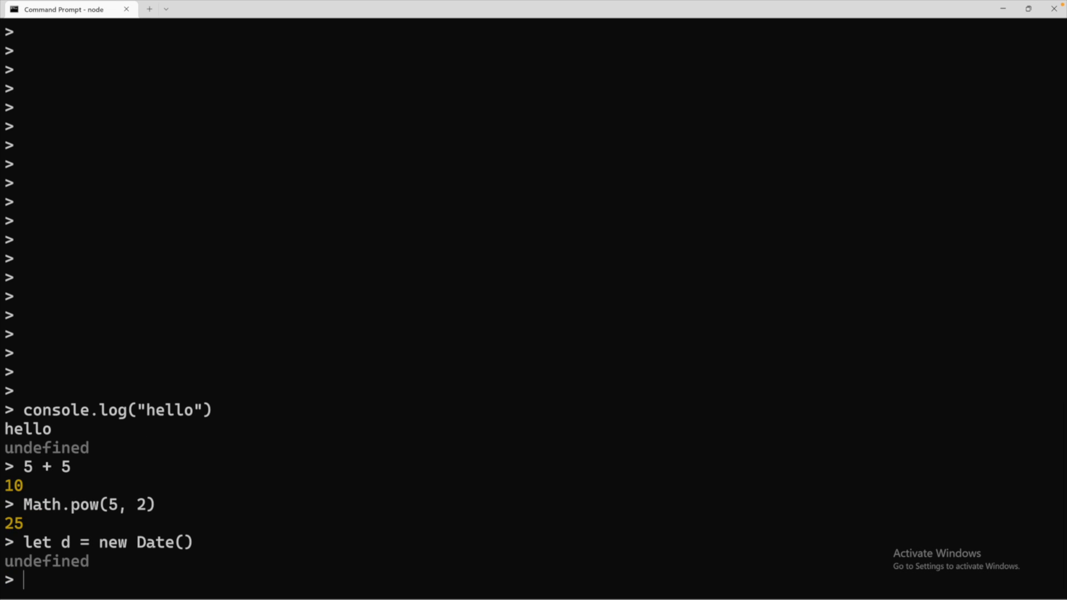
mouse_move(113, 562)
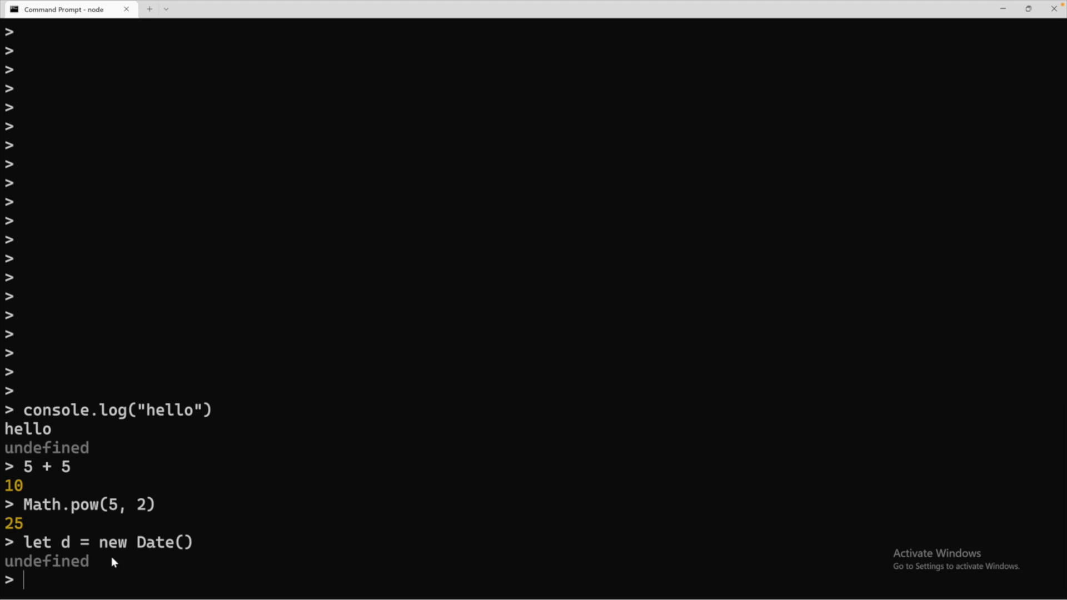